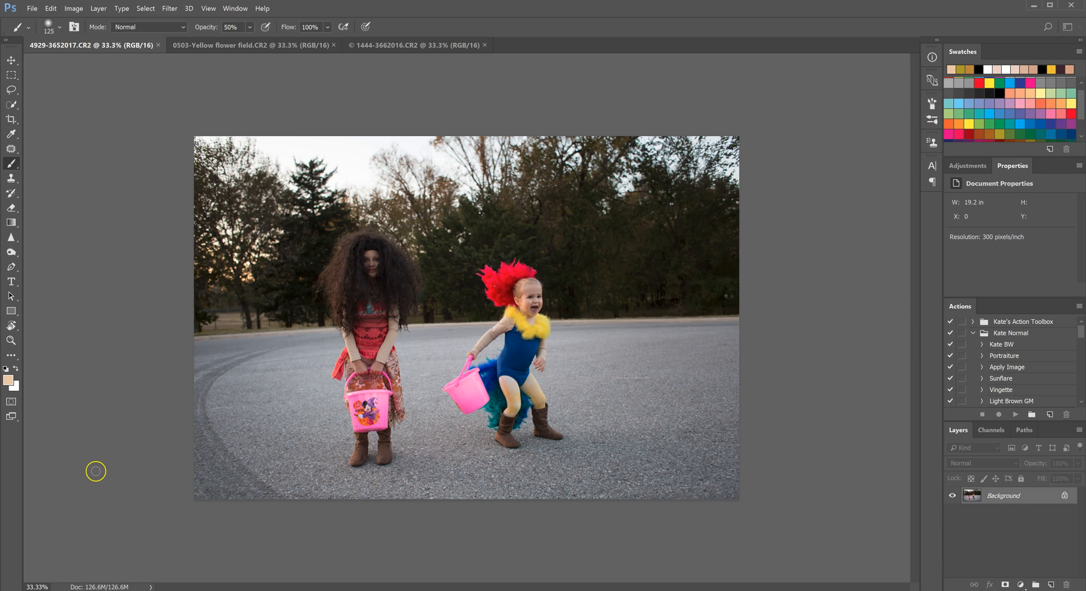
{"action": "mouse_move", "coordinate": [102, 469]}
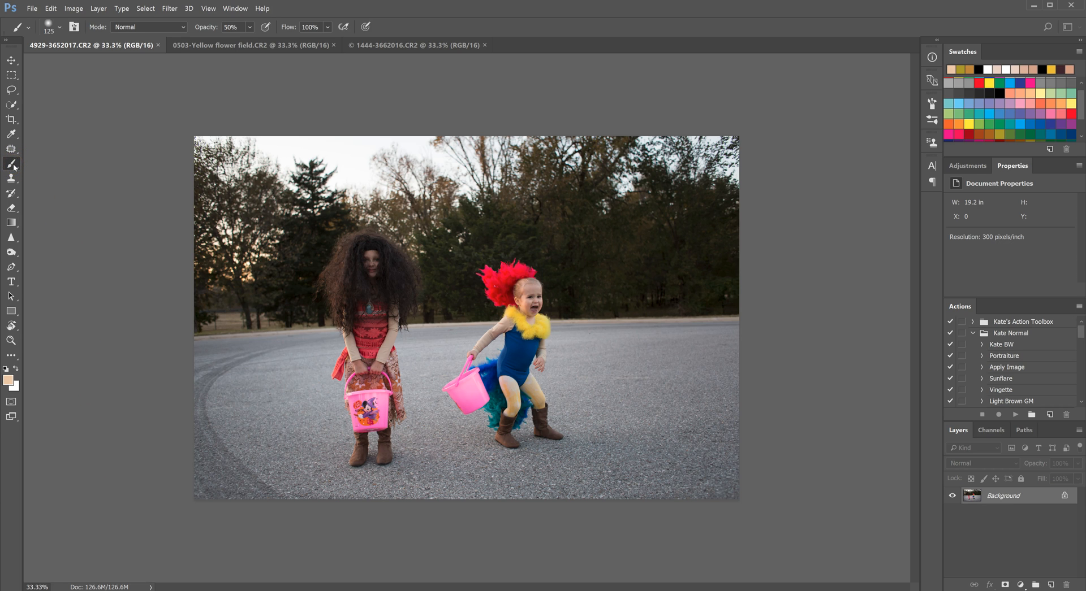
Choose the Color Replacement Tool from the Brush Tool flyout
{"action": "left_click", "coordinate": [12, 164]}
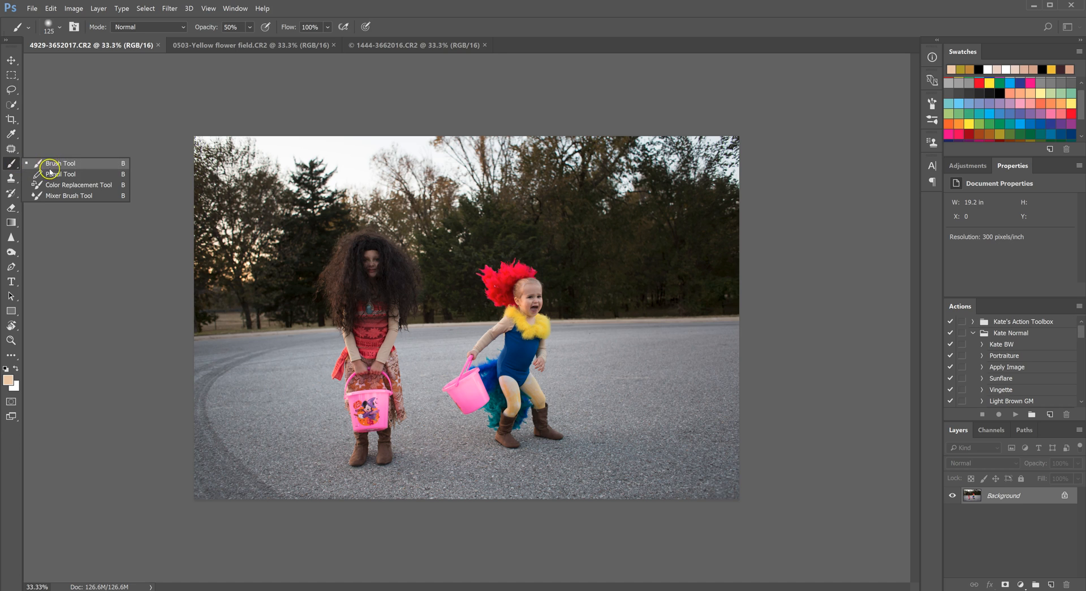
{"action": "mouse_move", "coordinate": [67, 189]}
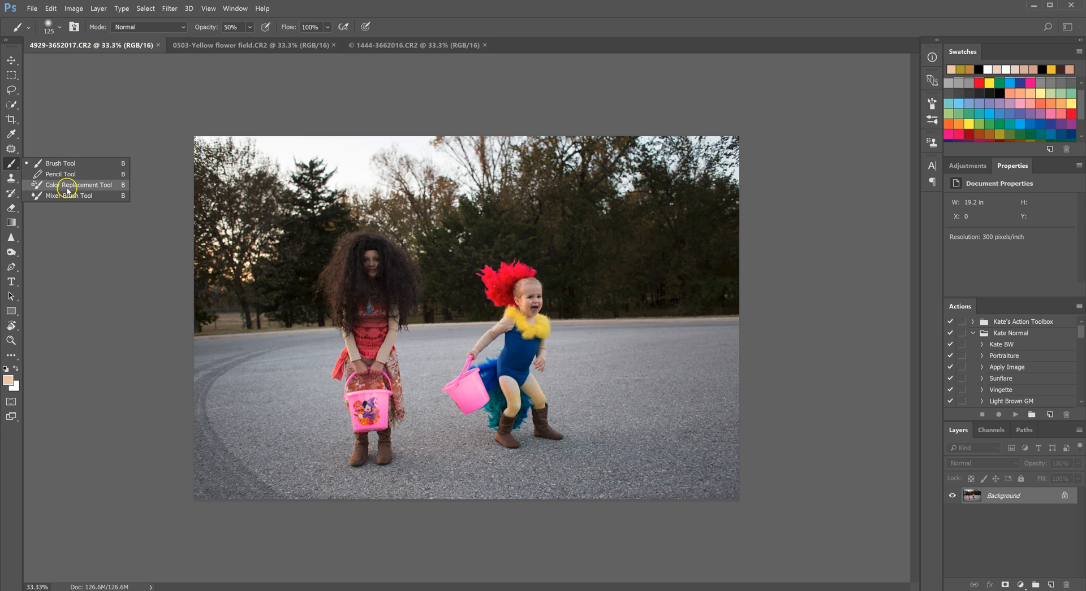
{"action": "left_click", "coordinate": [80, 185]}
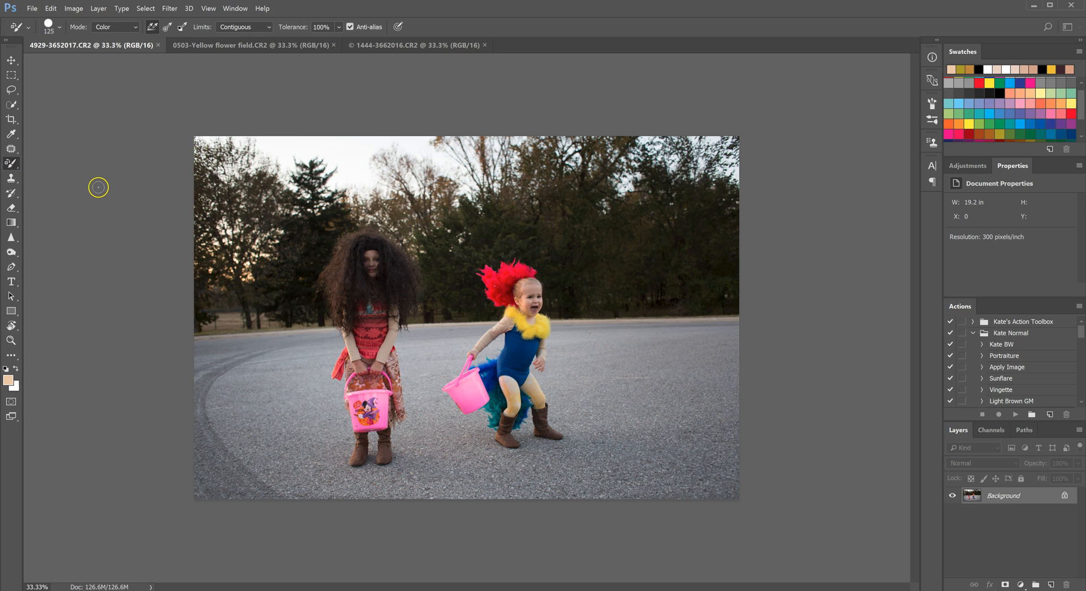
{"action": "mouse_move", "coordinate": [98, 231]}
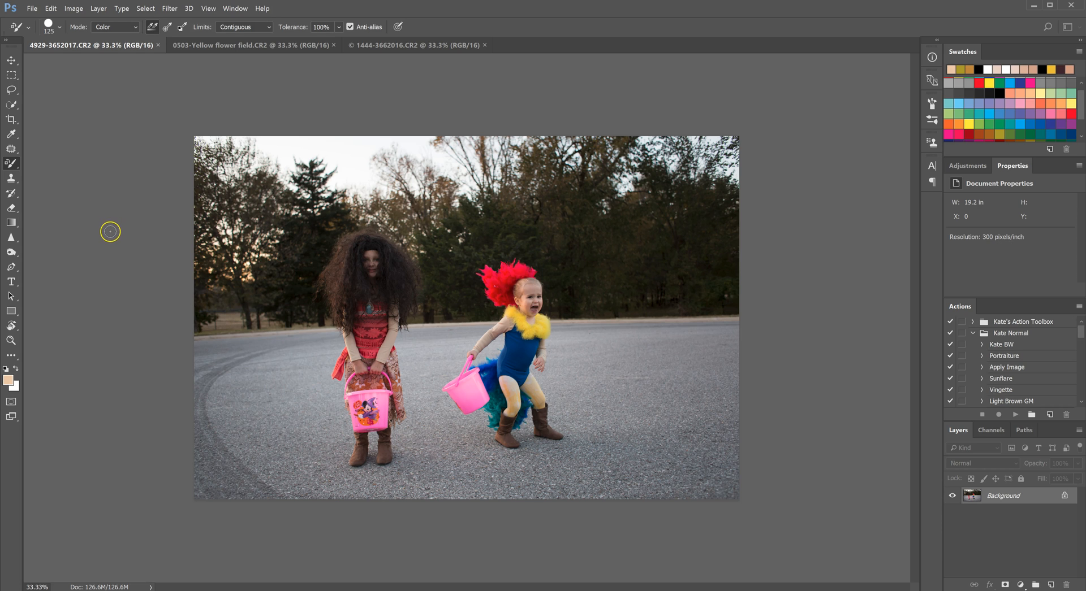
{"action": "mouse_move", "coordinate": [107, 231]}
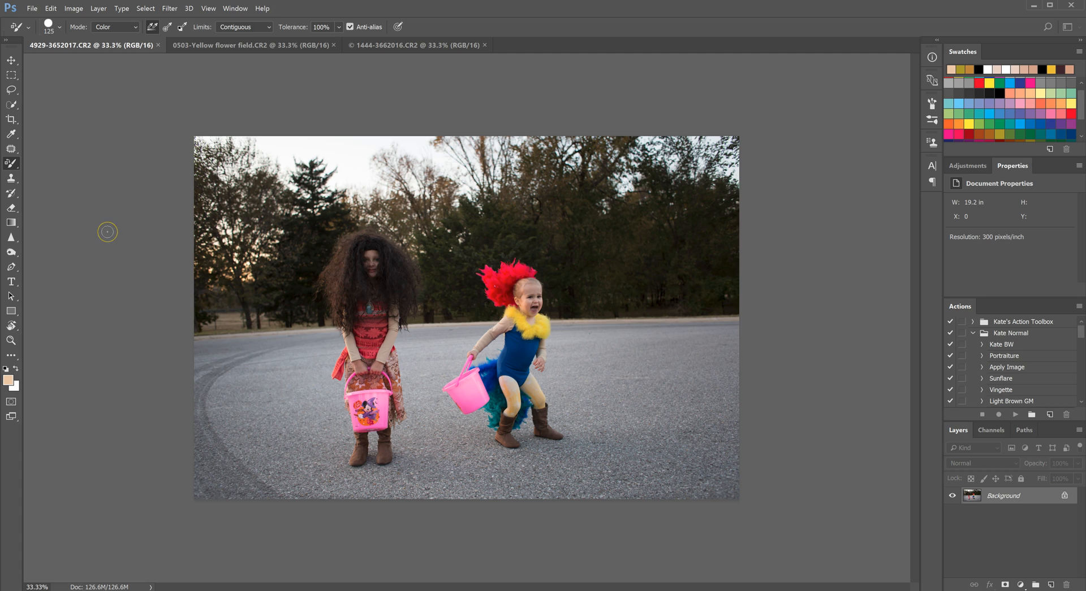
{"action": "mouse_move", "coordinate": [743, 350]}
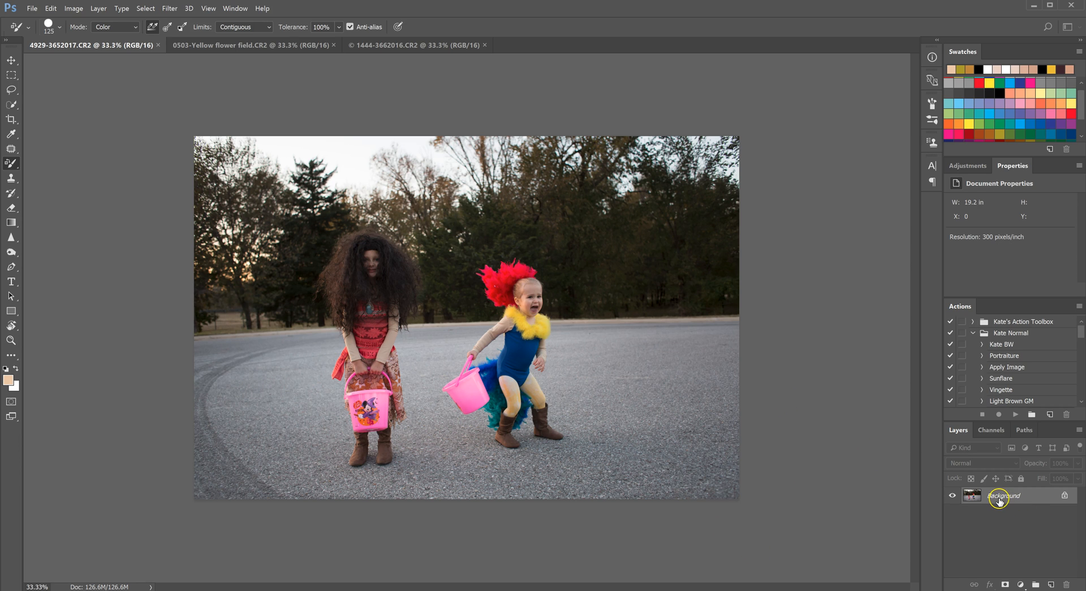
Duplicate the Background layer from its right-click menu to create Layer 1
{"action": "right_click", "coordinate": [1000, 496]}
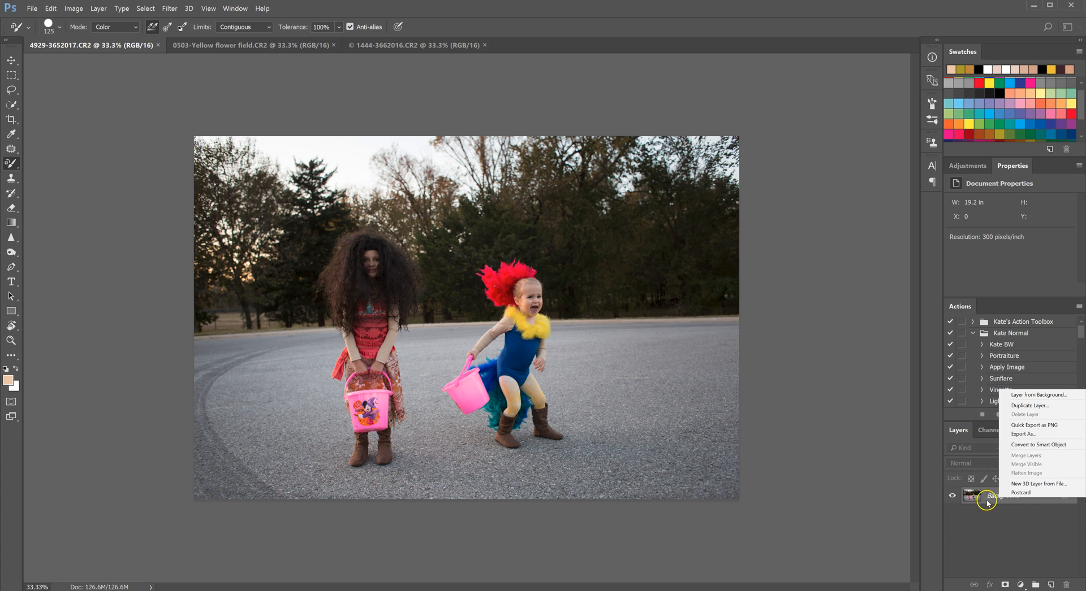
{"action": "left_click", "coordinate": [1030, 406]}
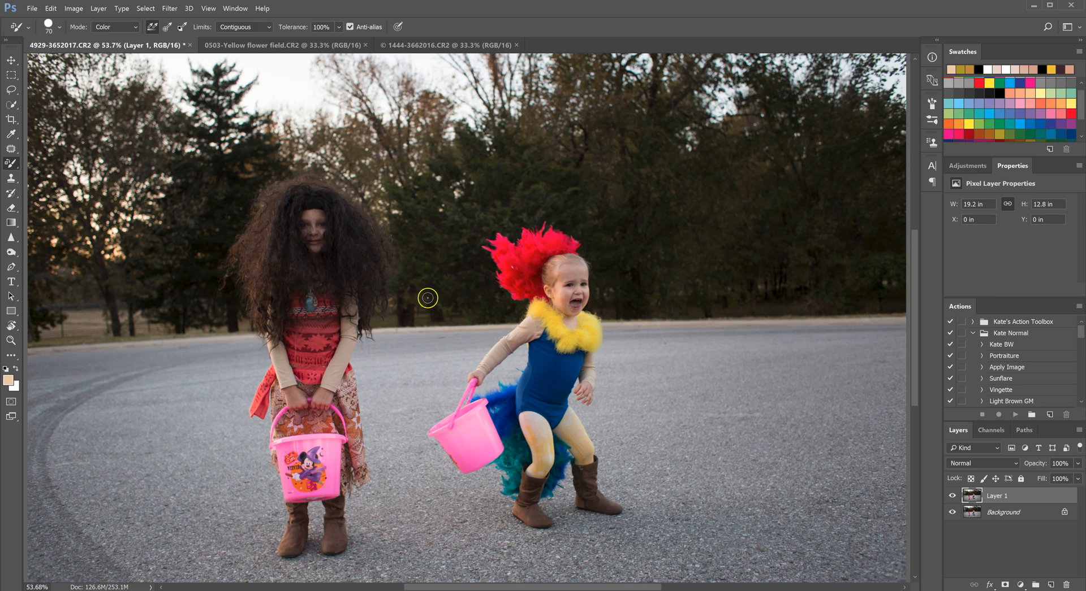
{"action": "mouse_move", "coordinate": [524, 350]}
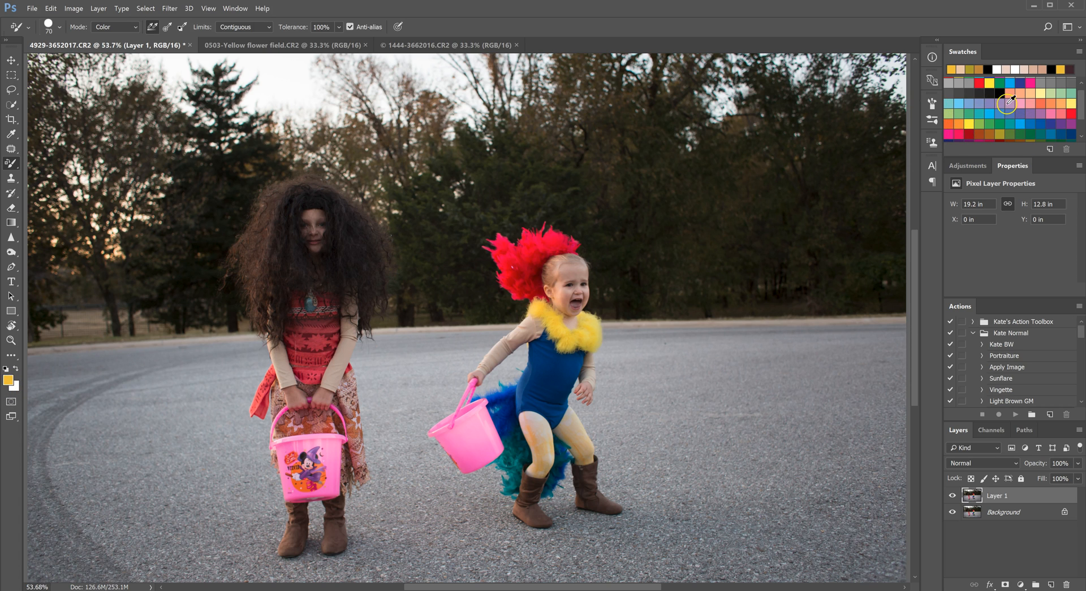
{"action": "mouse_move", "coordinate": [524, 351]}
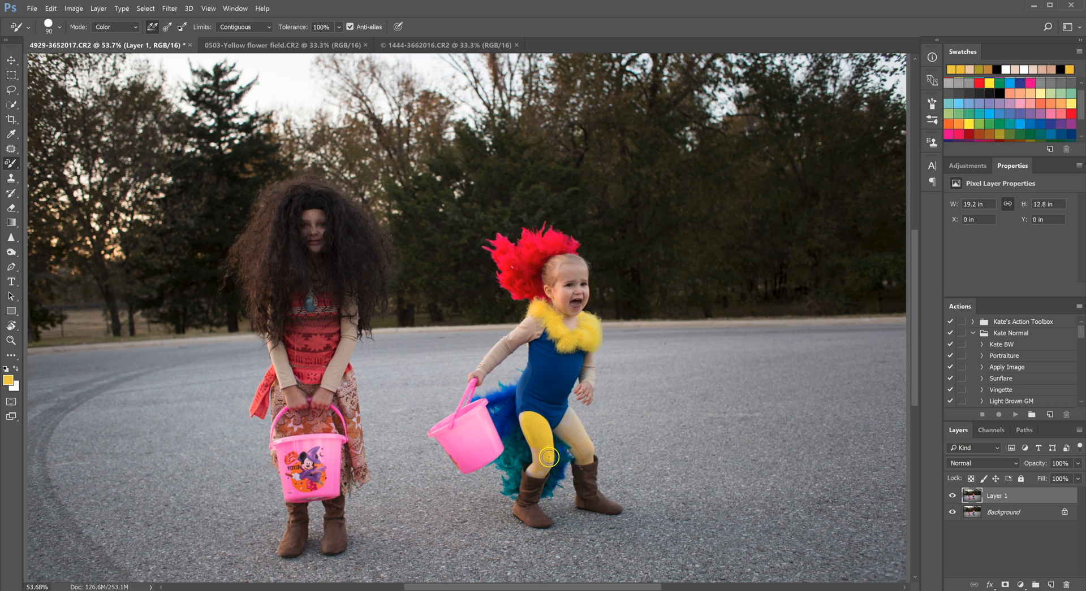
{"action": "mouse_move", "coordinate": [539, 441]}
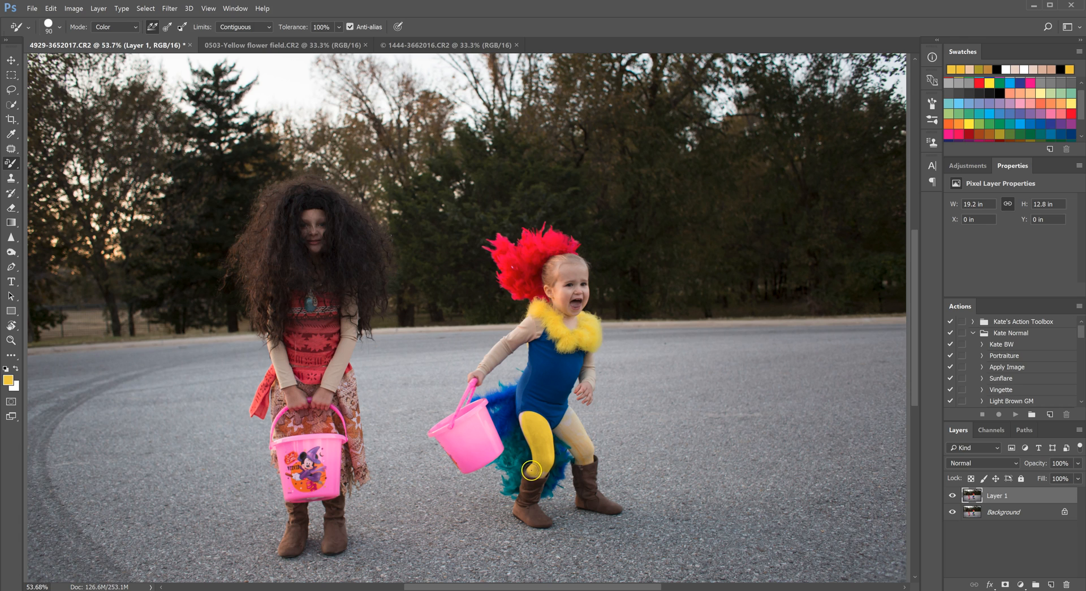
{"action": "mouse_move", "coordinate": [526, 419]}
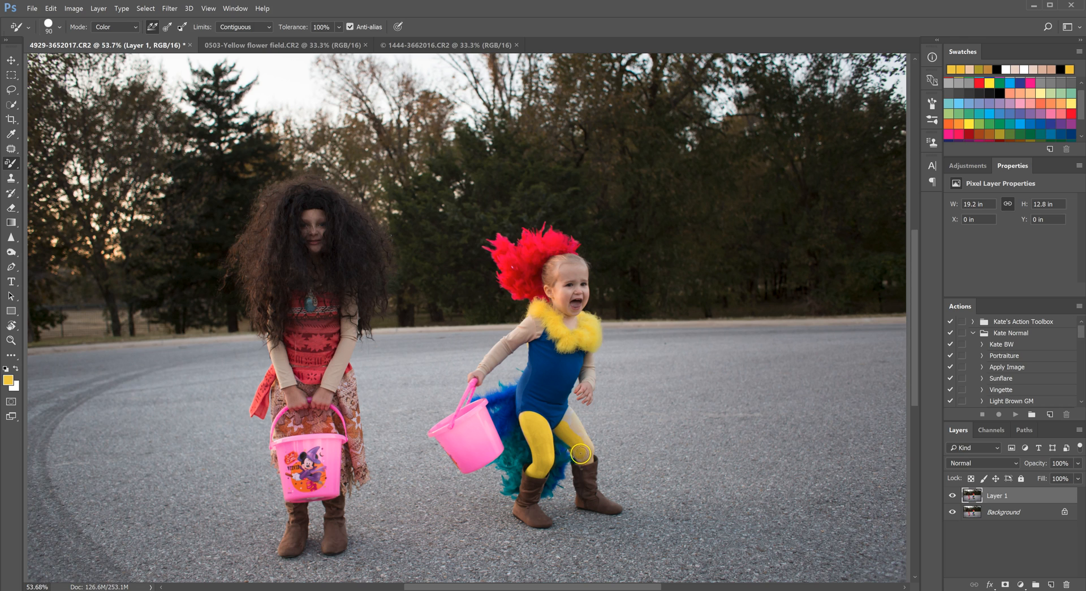
{"action": "mouse_move", "coordinate": [585, 449]}
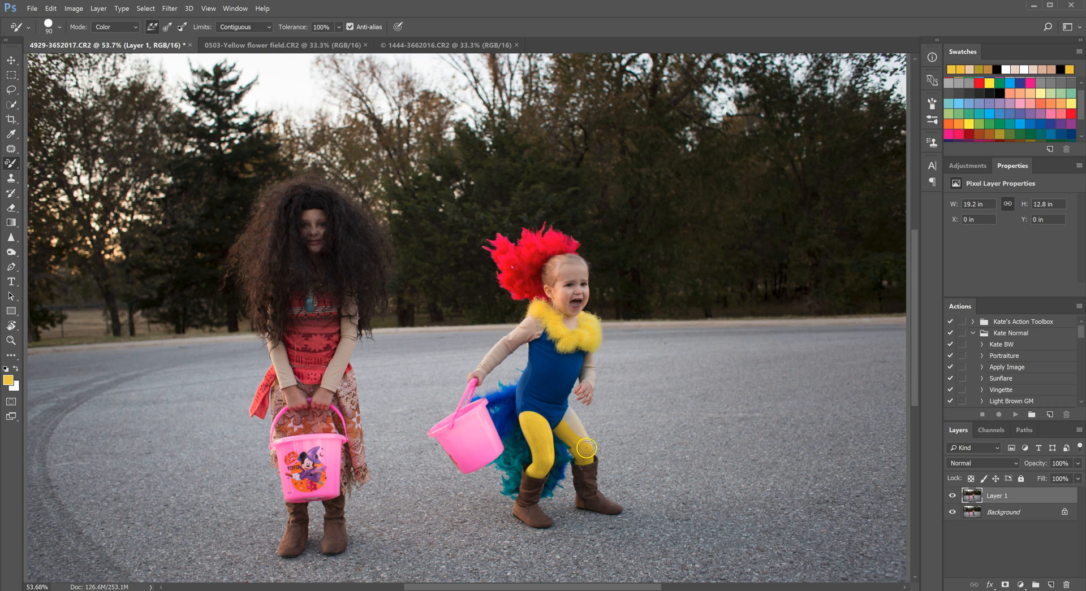
{"action": "mouse_move", "coordinate": [573, 427]}
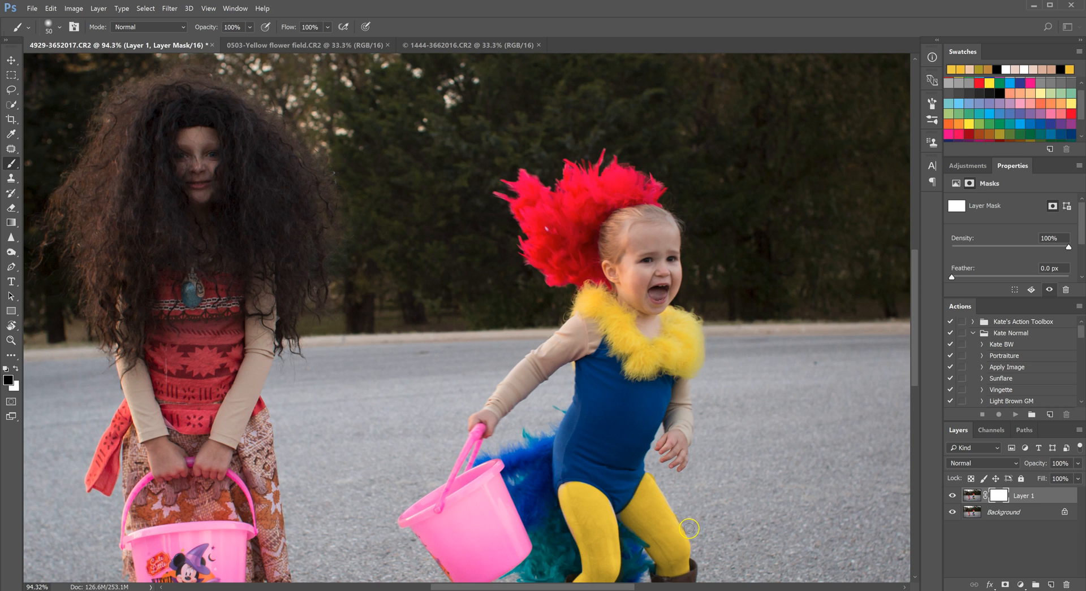
{"action": "mouse_move", "coordinate": [686, 492]}
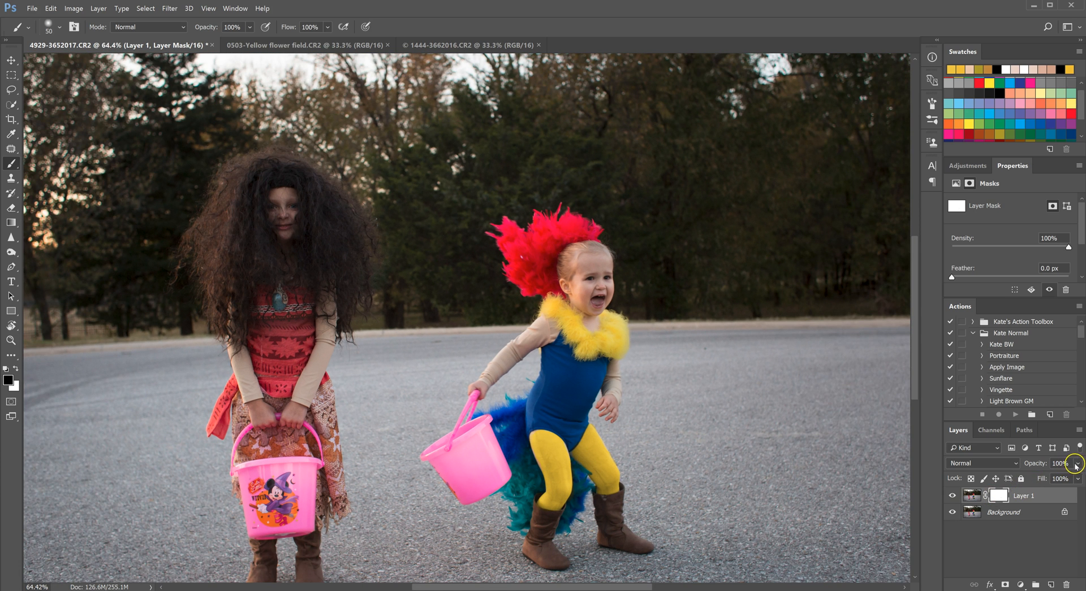
Set the tights layer to 62% opacity, then switch to the flower-field toddler photo
{"action": "left_click_drag", "start_coordinate": [1076, 463], "coordinate": [1057, 477]}
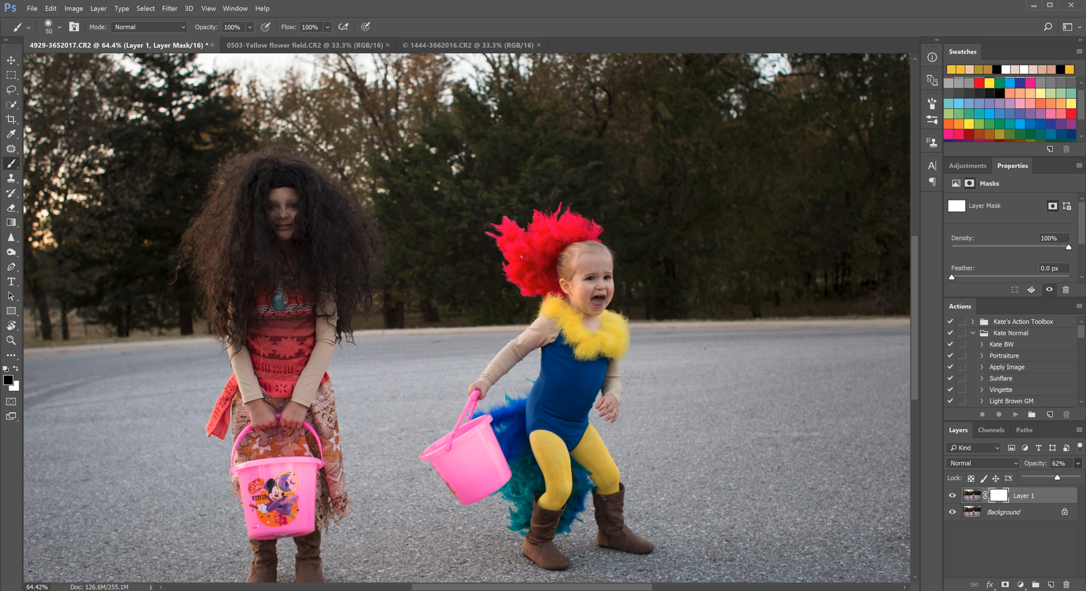
{"action": "mouse_move", "coordinate": [306, 164]}
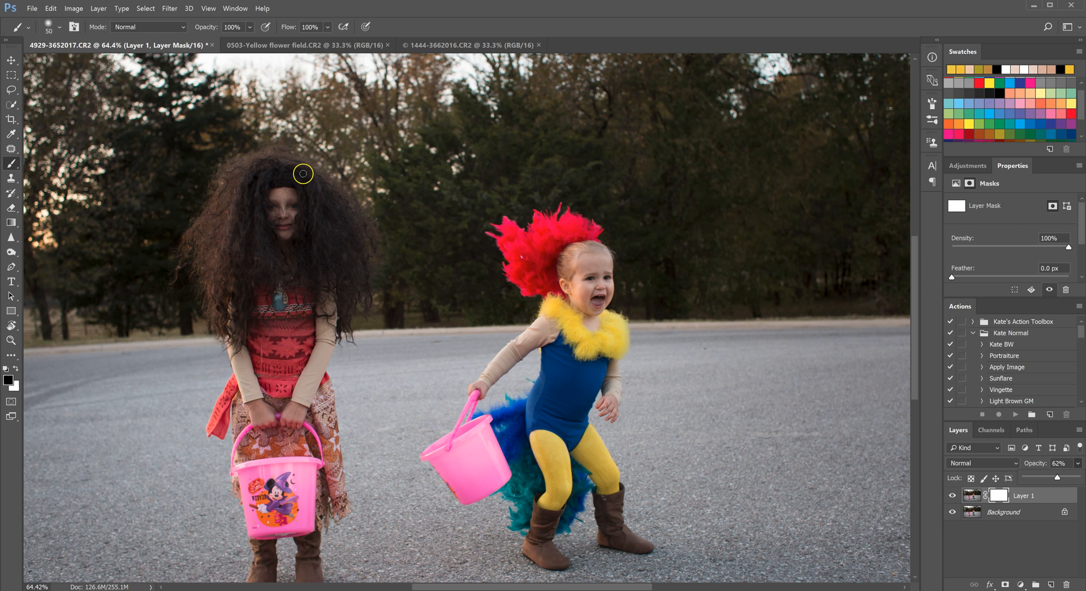
{"action": "left_click", "coordinate": [300, 46]}
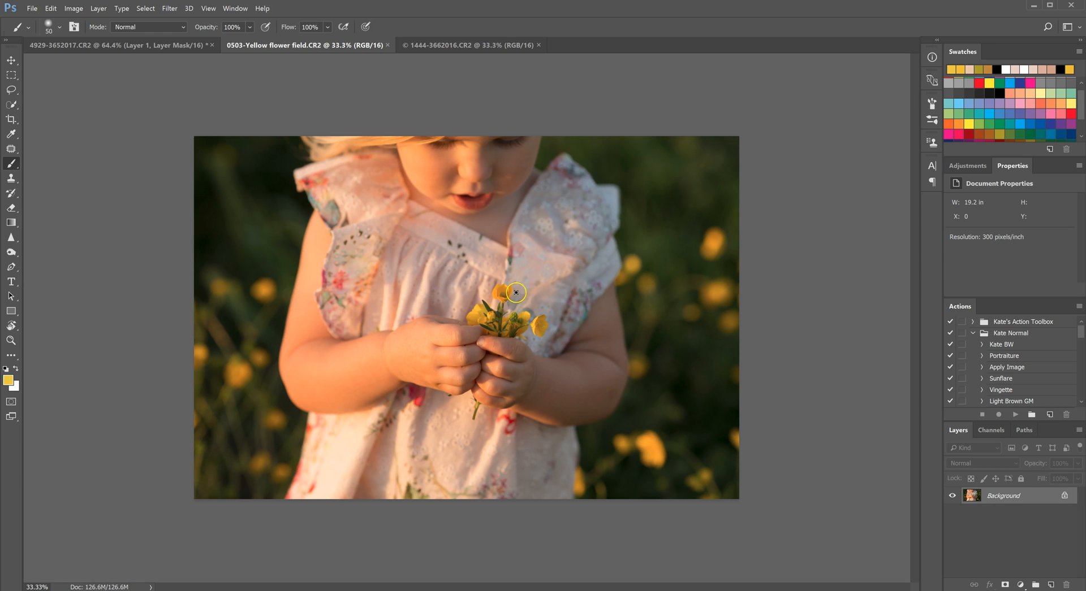
{"action": "mouse_move", "coordinate": [555, 379]}
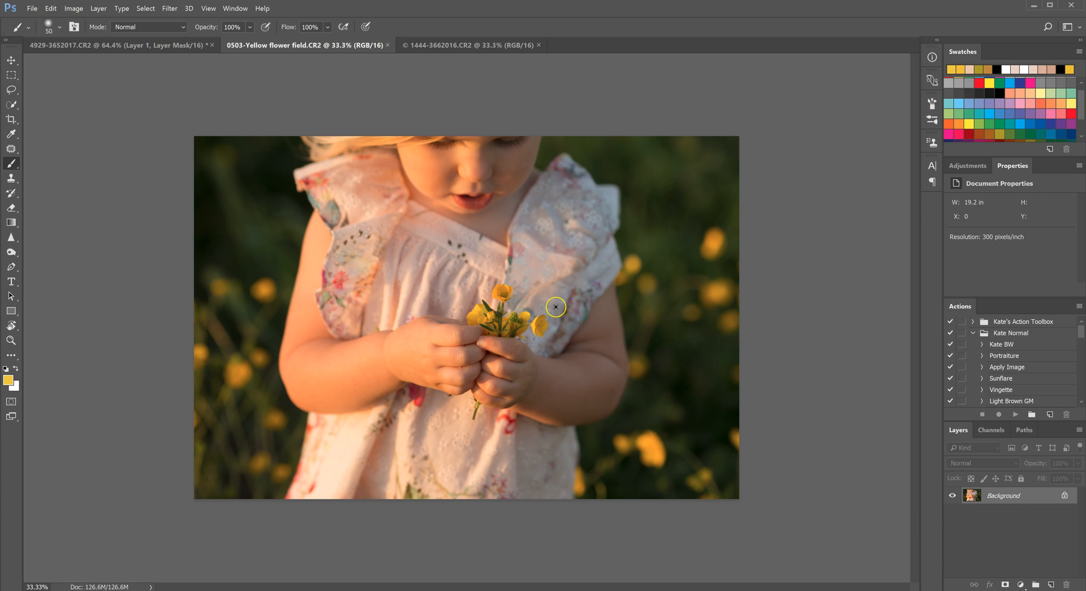
{"action": "mouse_move", "coordinate": [582, 366]}
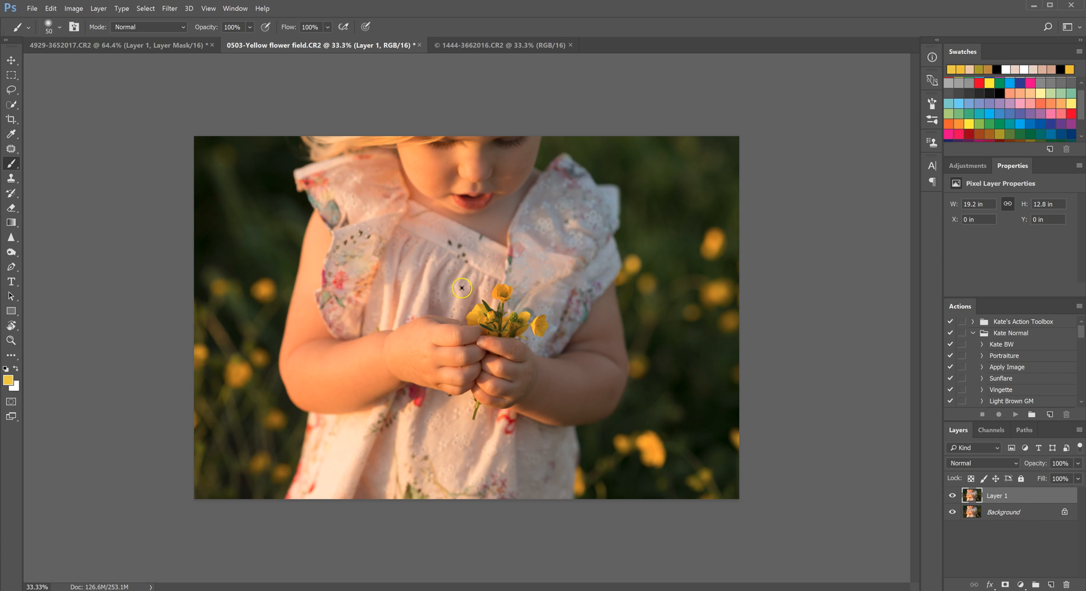
{"action": "left_click", "coordinate": [12, 164]}
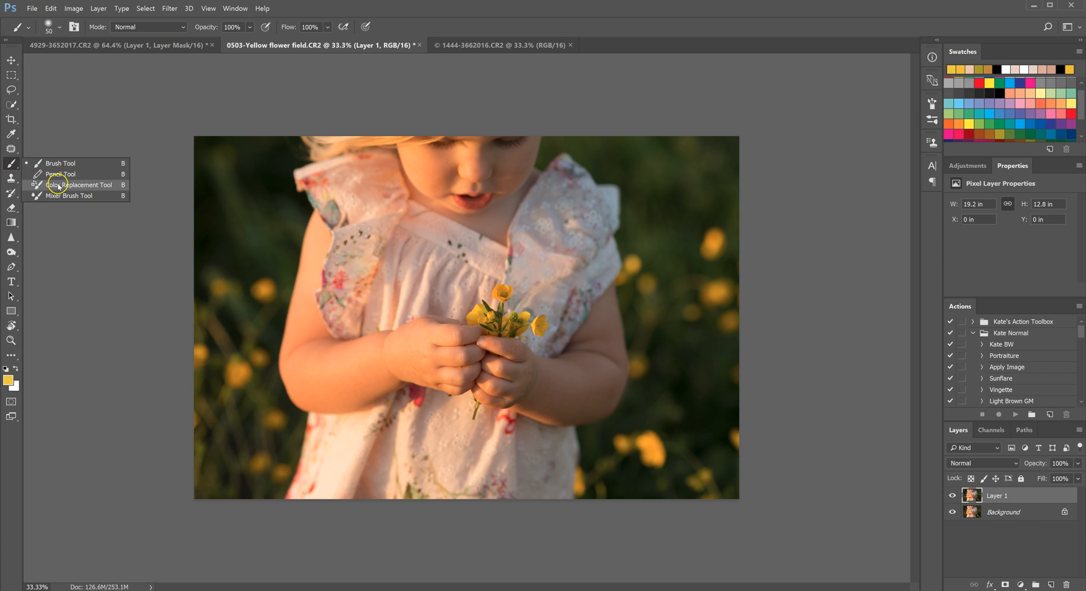
{"action": "left_click", "coordinate": [80, 184]}
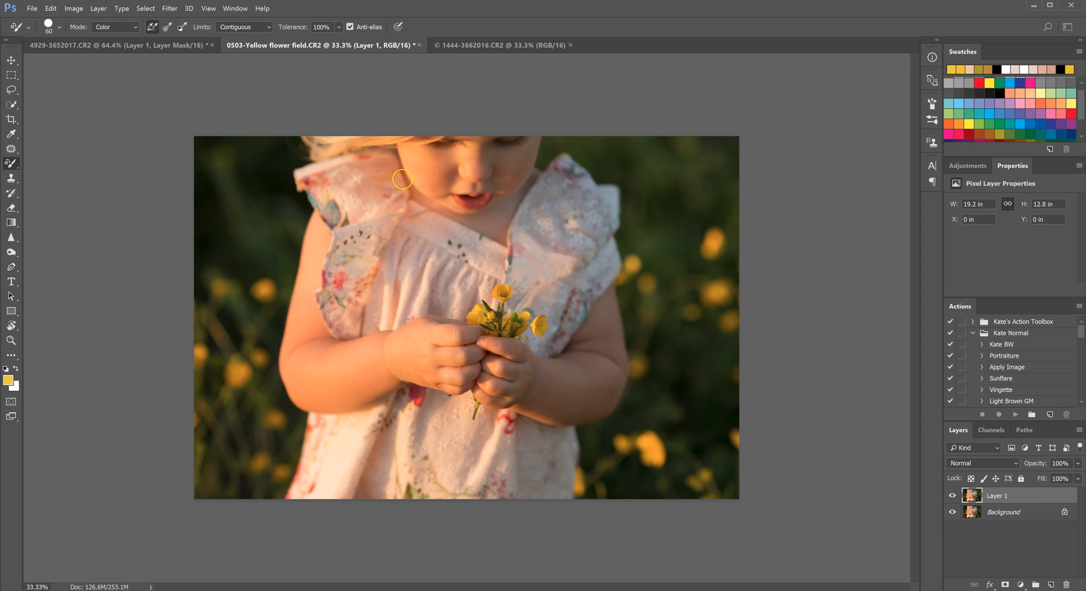
{"action": "mouse_move", "coordinate": [308, 355]}
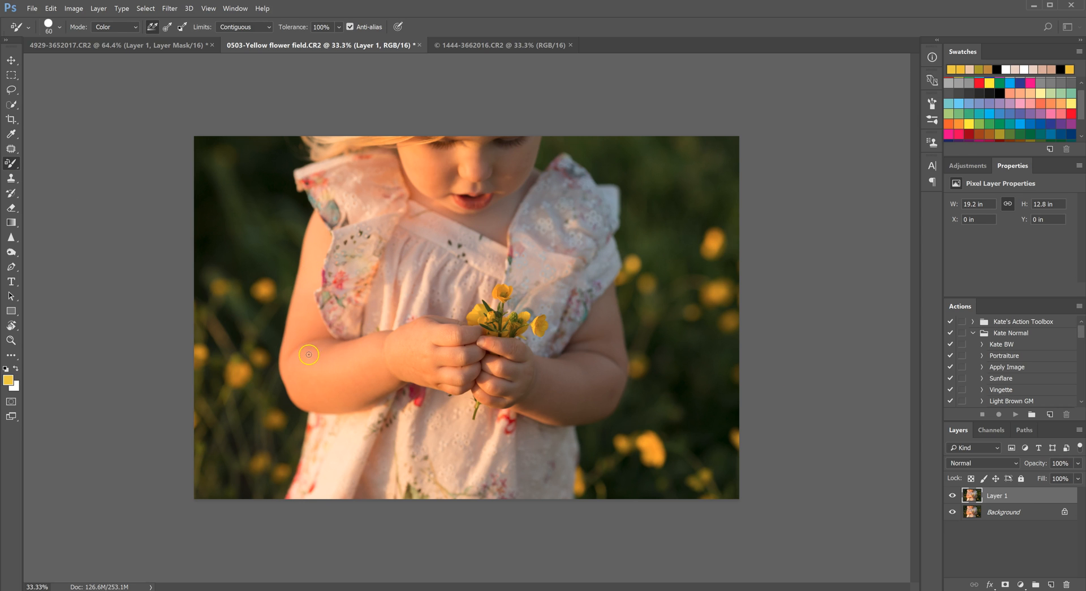
{"action": "mouse_move", "coordinate": [586, 385]}
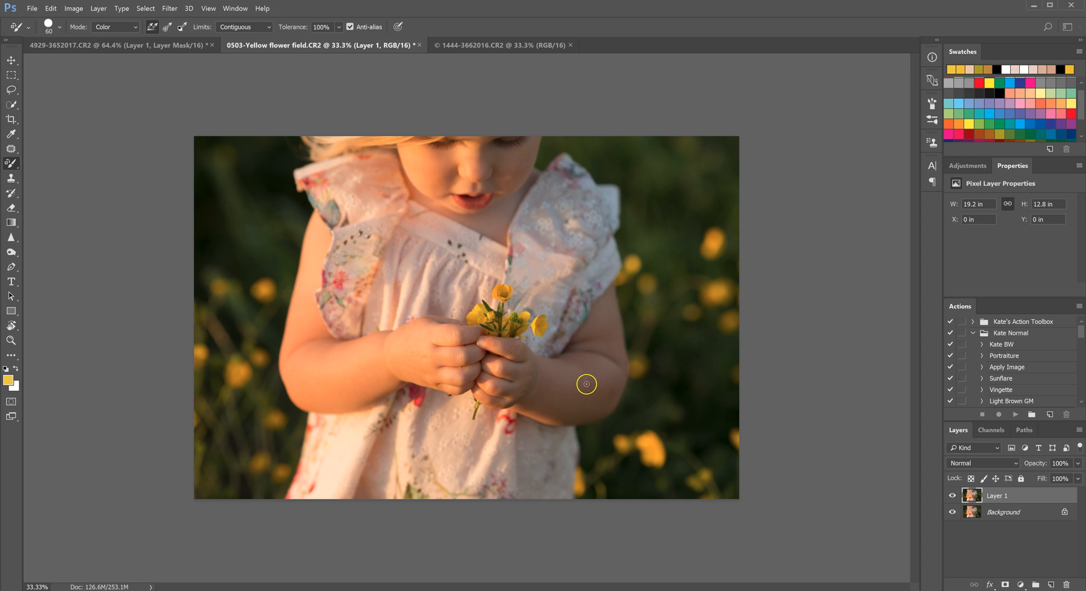
{"action": "mouse_move", "coordinate": [606, 382]}
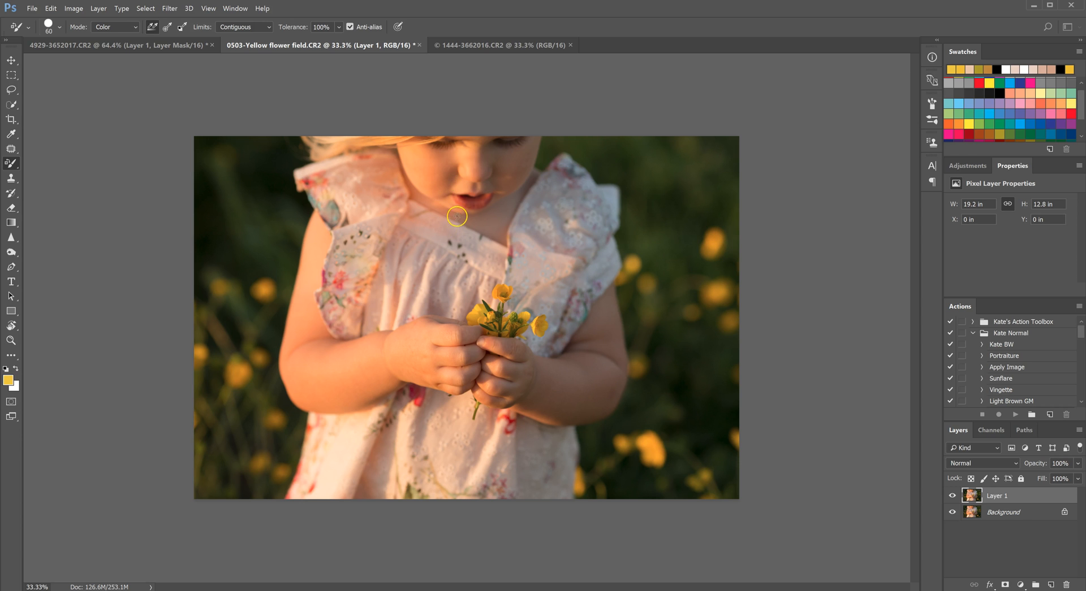
{"action": "mouse_move", "coordinate": [441, 178]}
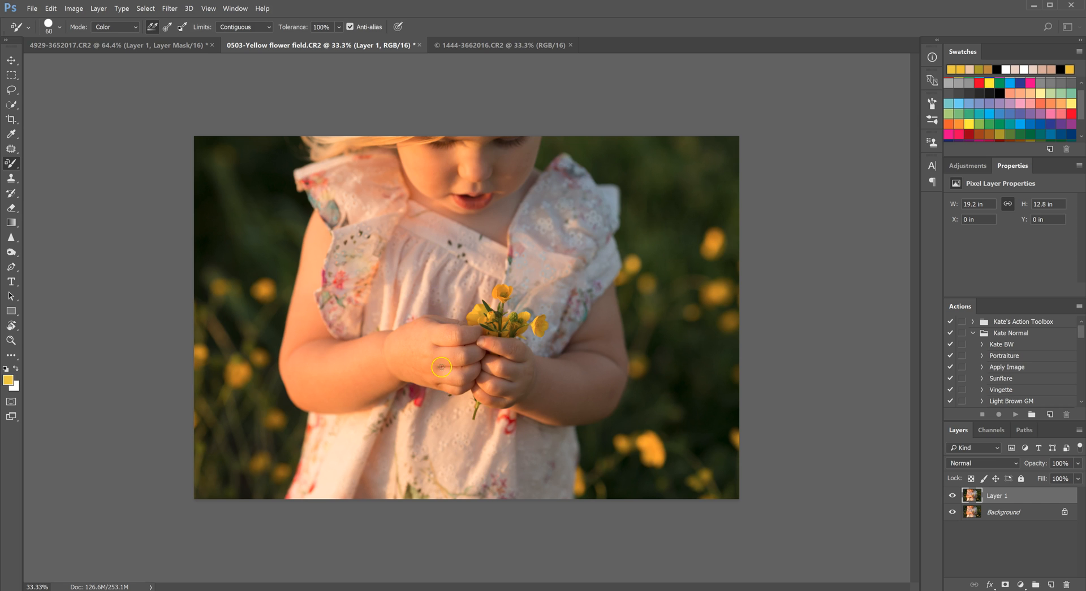
{"action": "mouse_move", "coordinate": [446, 379]}
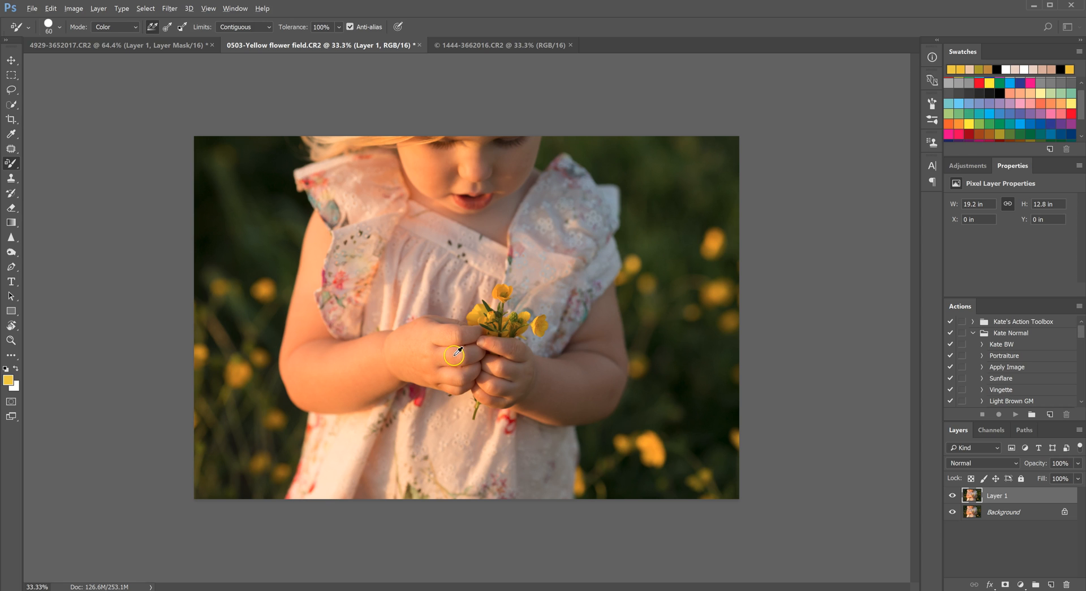
Sample the girl's skin, then repaint her left arm, right hand, right arm and face
{"action": "left_click", "coordinate": [455, 352]}
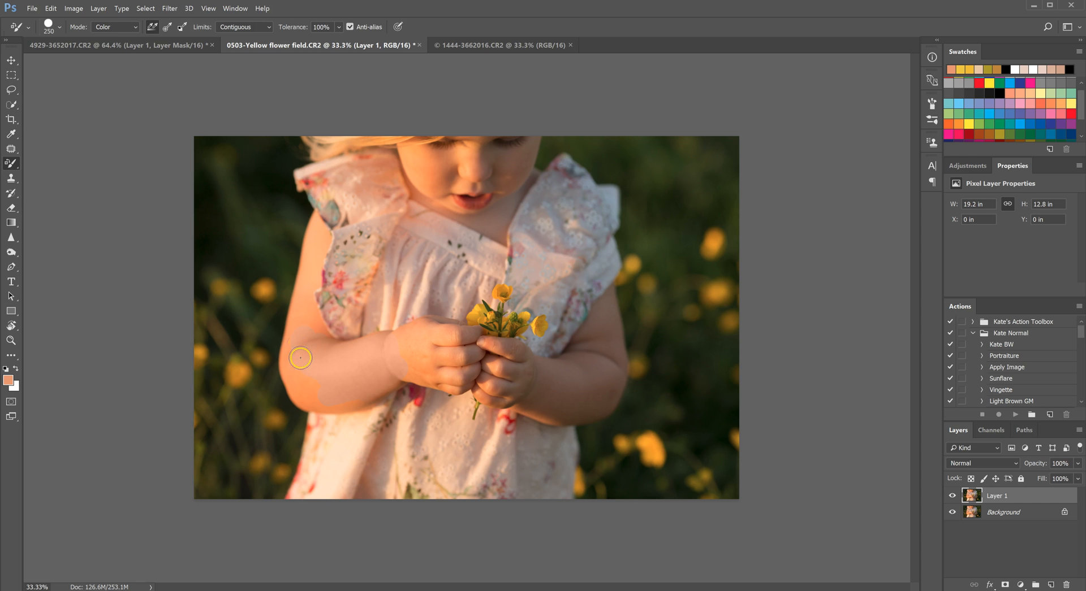
{"action": "mouse_move", "coordinate": [291, 366]}
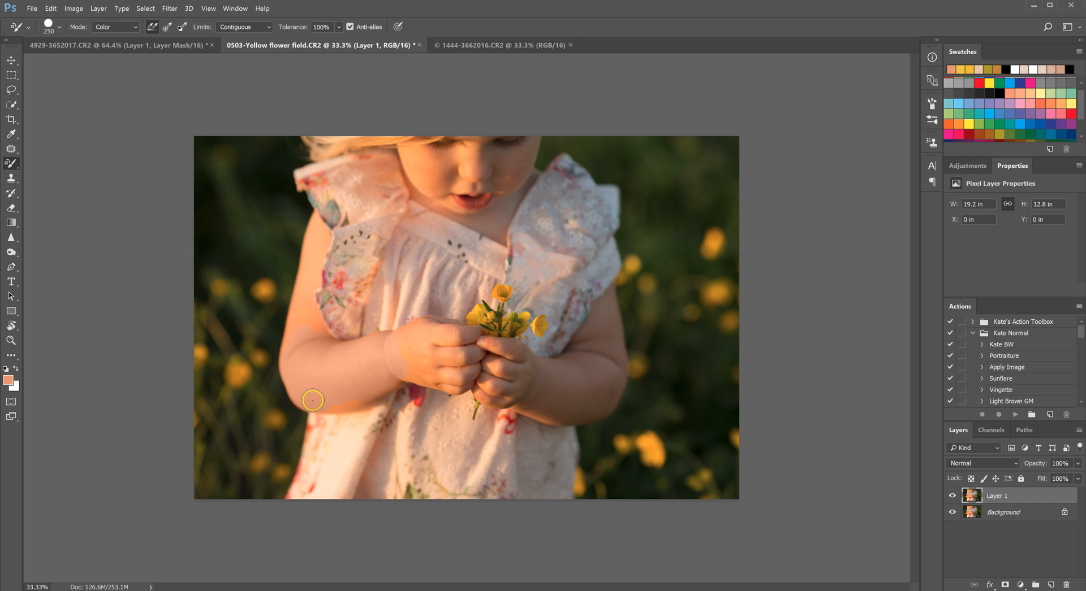
{"action": "mouse_move", "coordinate": [342, 402]}
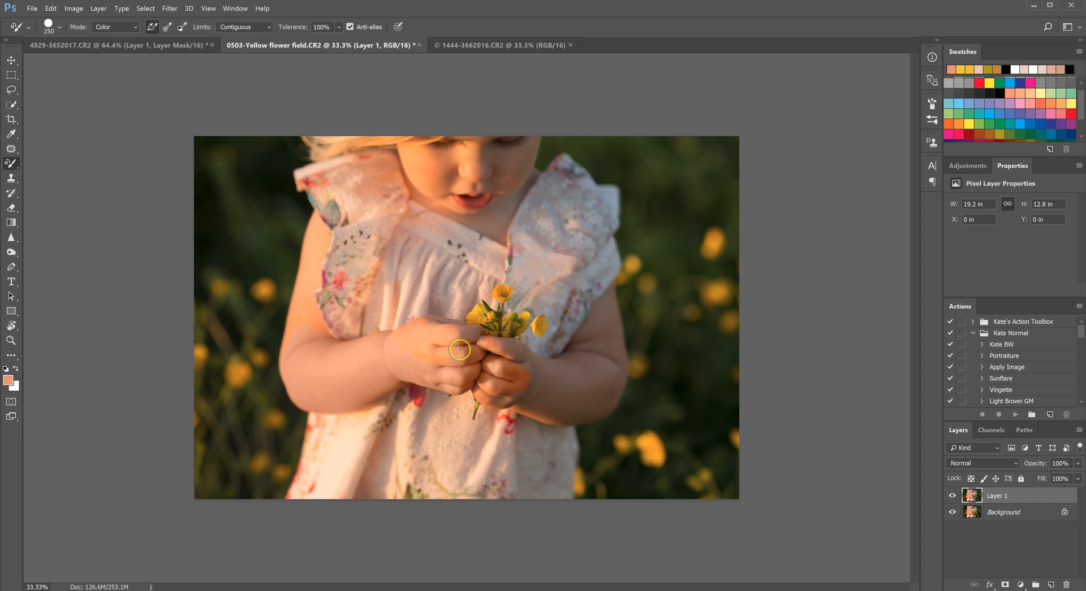
{"action": "left_click_drag", "start_coordinate": [459, 350], "coordinate": [421, 327]}
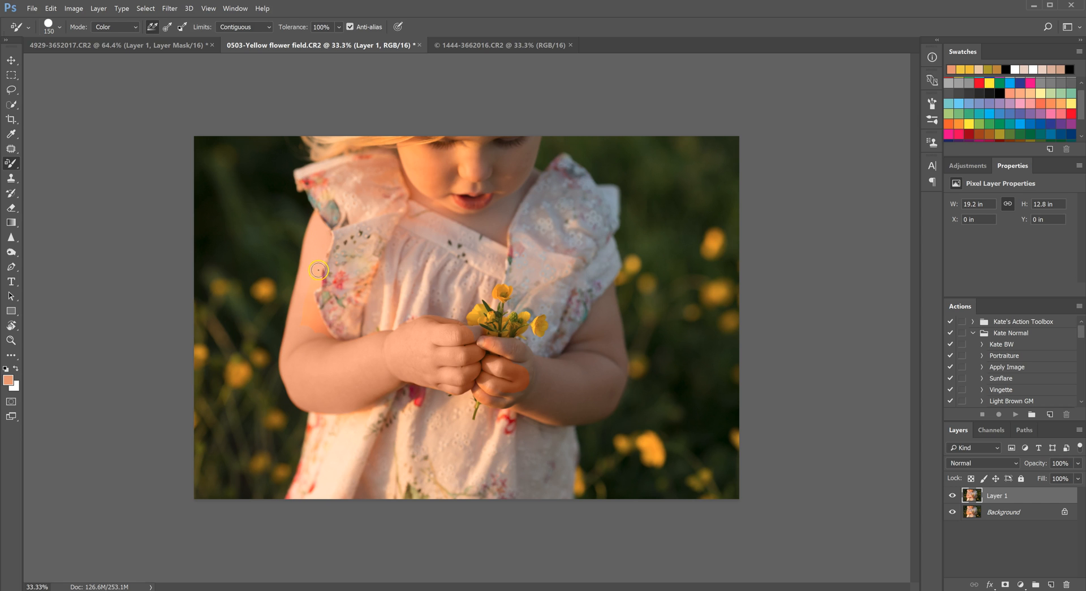
{"action": "left_click_drag", "start_coordinate": [318, 270], "coordinate": [329, 345]}
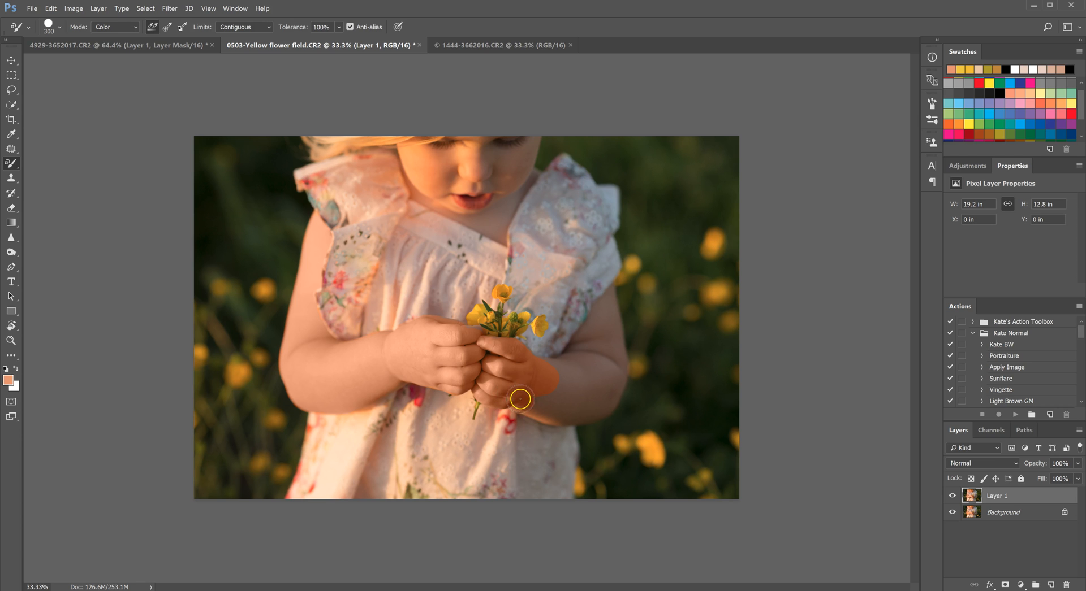
{"action": "left_click_drag", "start_coordinate": [519, 400], "coordinate": [539, 372]}
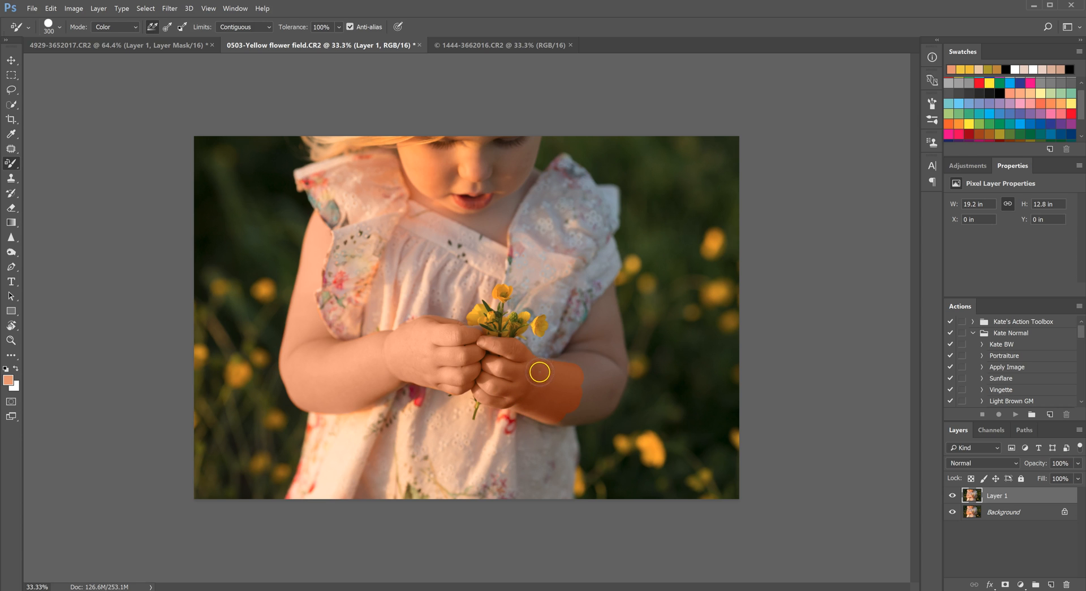
{"action": "left_click_drag", "start_coordinate": [539, 372], "coordinate": [592, 333]}
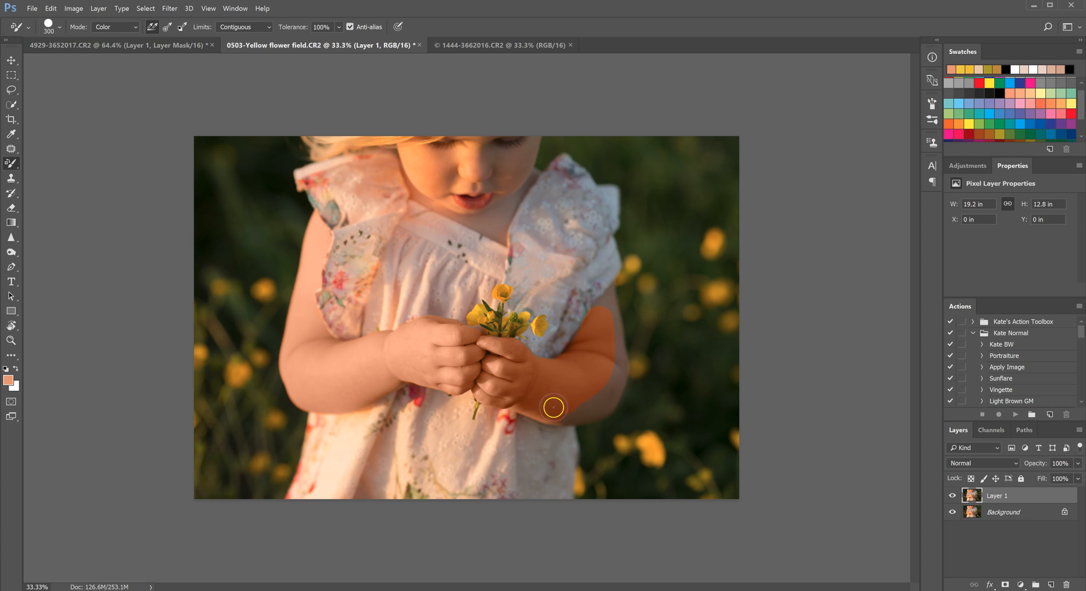
{"action": "left_click_drag", "start_coordinate": [554, 407], "coordinate": [602, 395]}
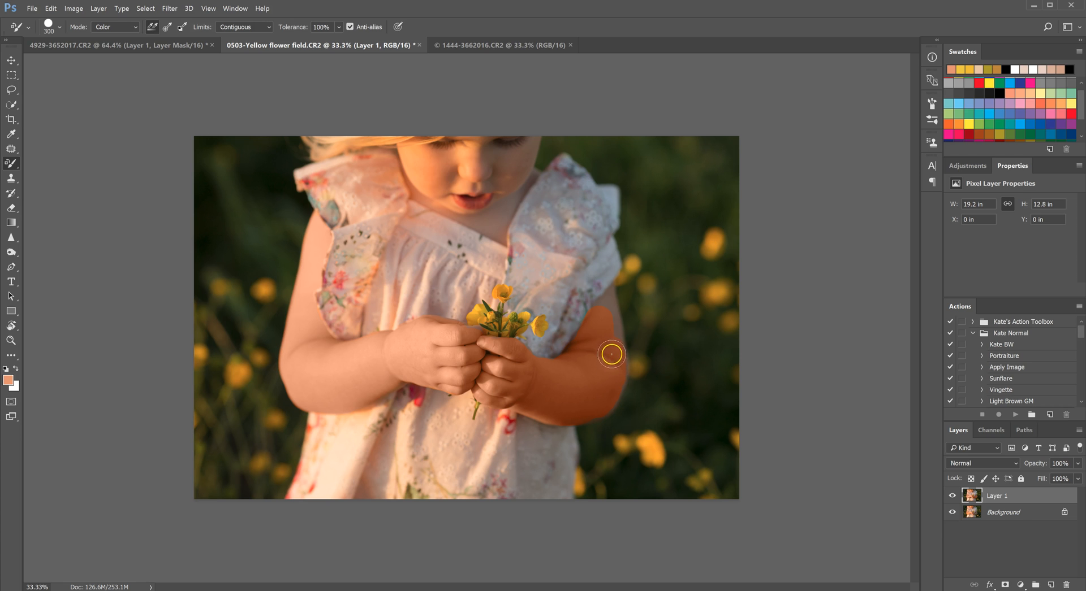
{"action": "mouse_move", "coordinate": [611, 309]}
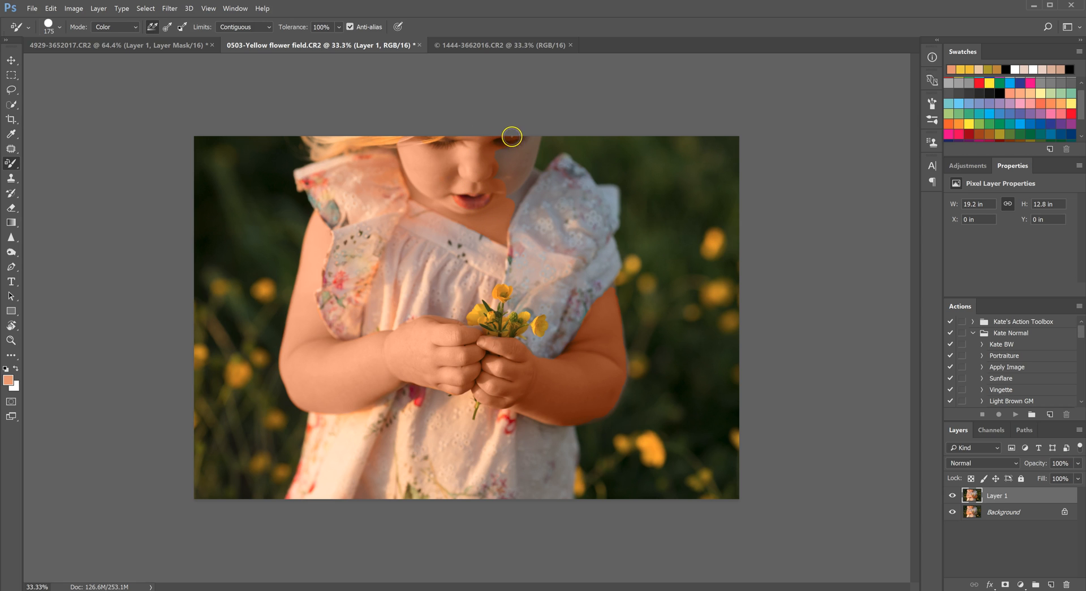
{"action": "left_click_drag", "start_coordinate": [512, 136], "coordinate": [529, 141]}
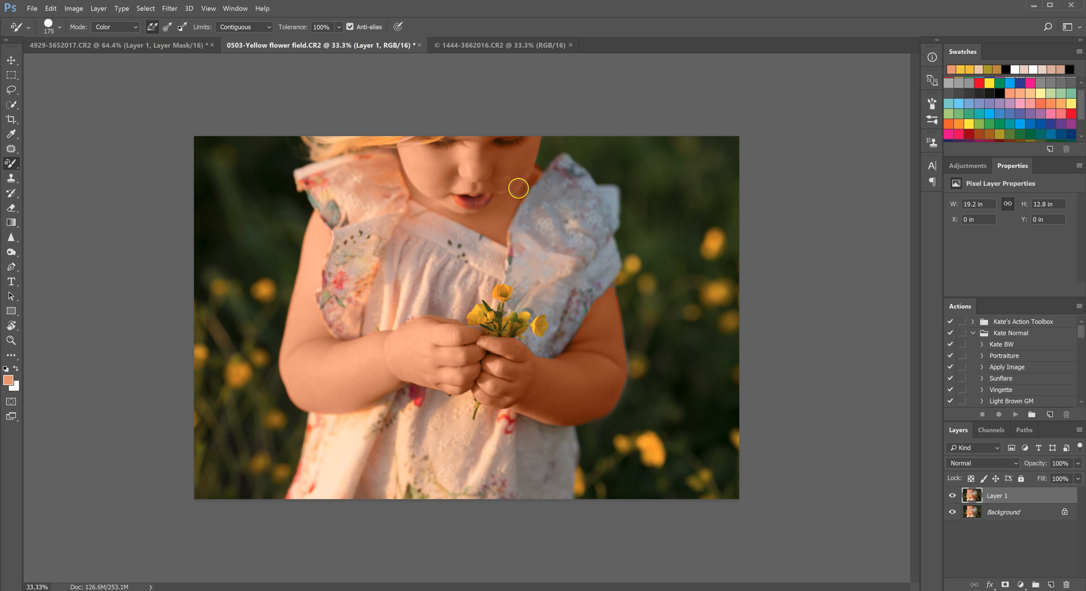
{"action": "mouse_move", "coordinate": [465, 303]}
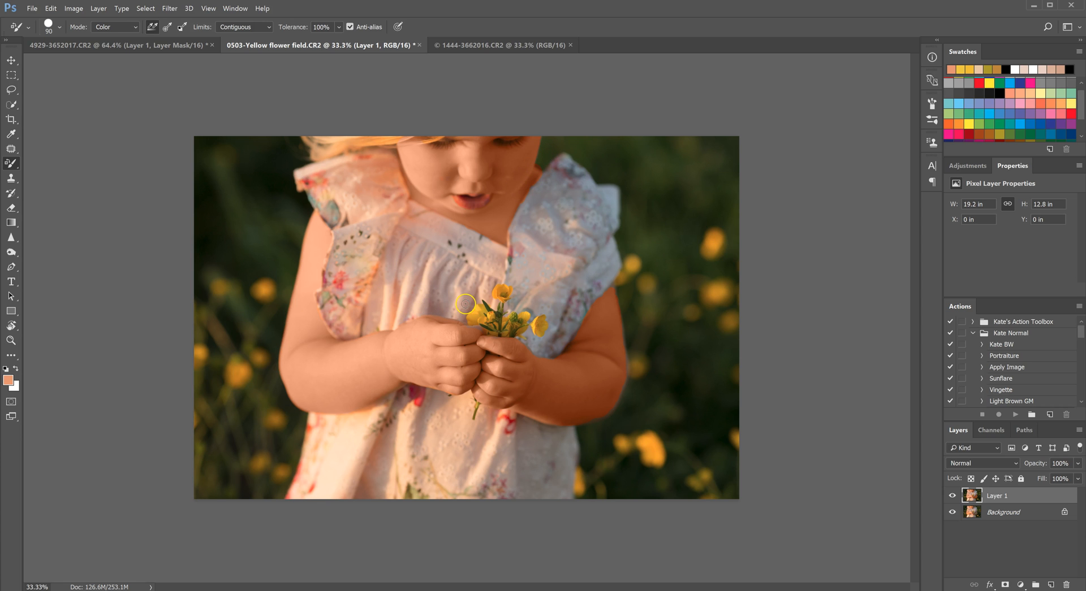
{"action": "mouse_move", "coordinate": [539, 397]}
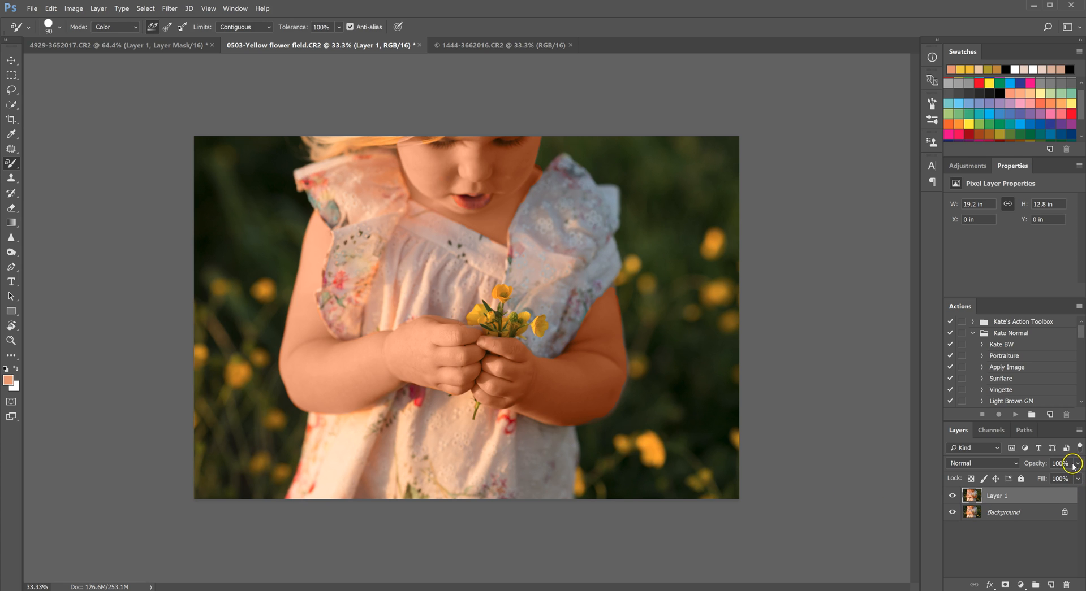
Lower Layer 1 to 35% opacity and toggle its visibility to compare
{"action": "left_click_drag", "start_coordinate": [1077, 478], "coordinate": [1045, 478]}
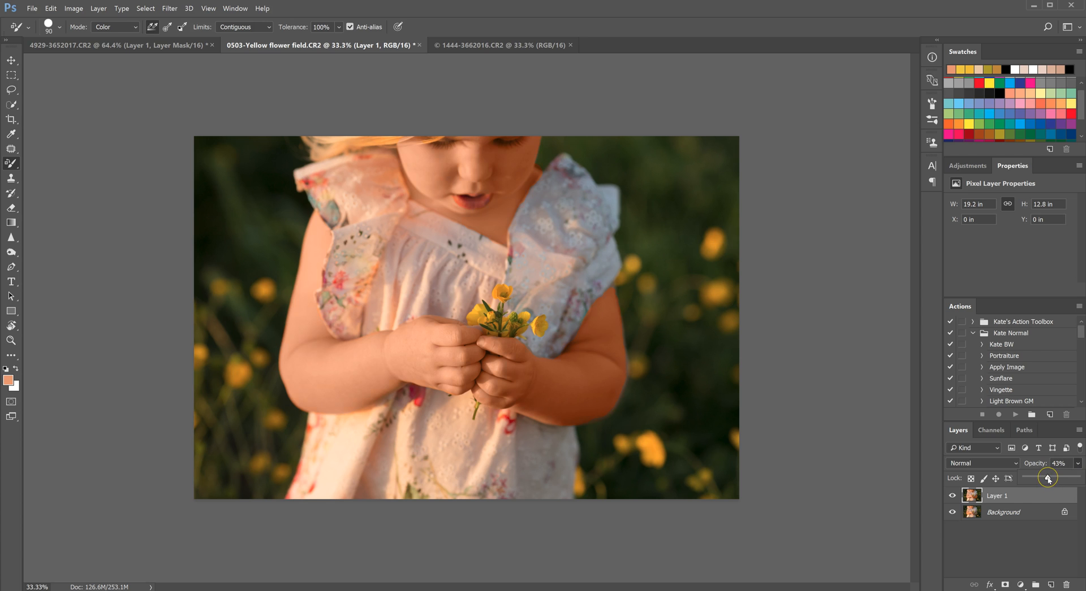
{"action": "left_click_drag", "start_coordinate": [1048, 479], "coordinate": [1044, 478]}
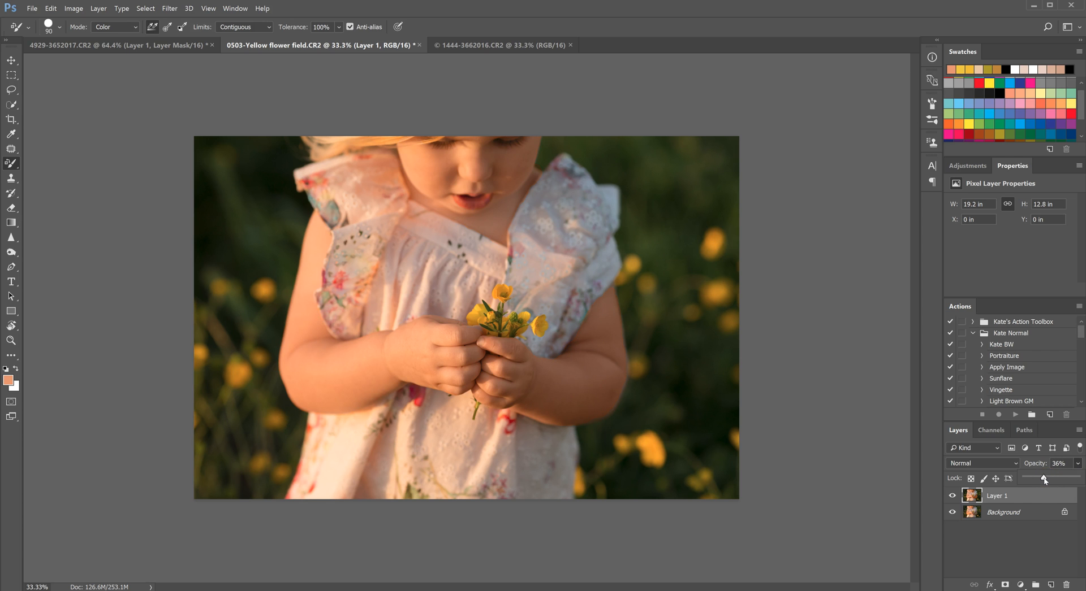
{"action": "left_click_drag", "start_coordinate": [1045, 479], "coordinate": [1042, 478]}
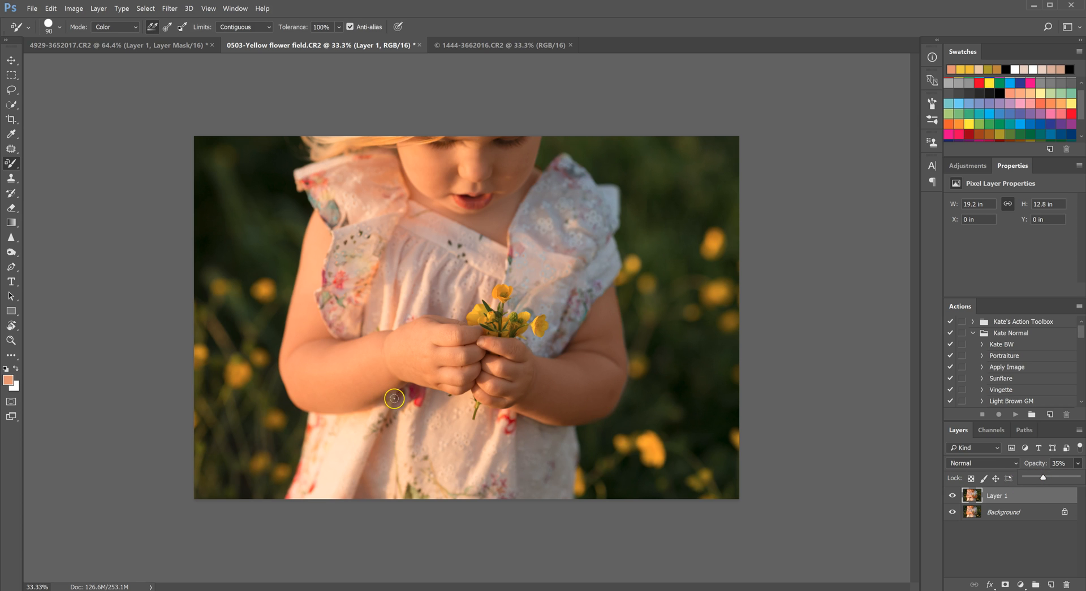
{"action": "left_click", "coordinate": [951, 495]}
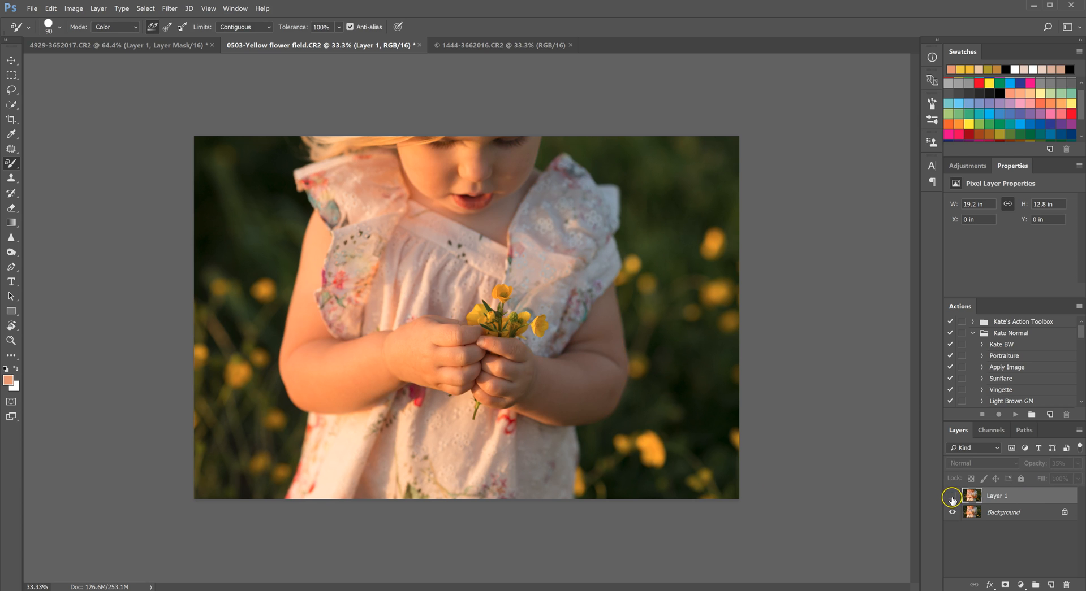
{"action": "left_click", "coordinate": [951, 495]}
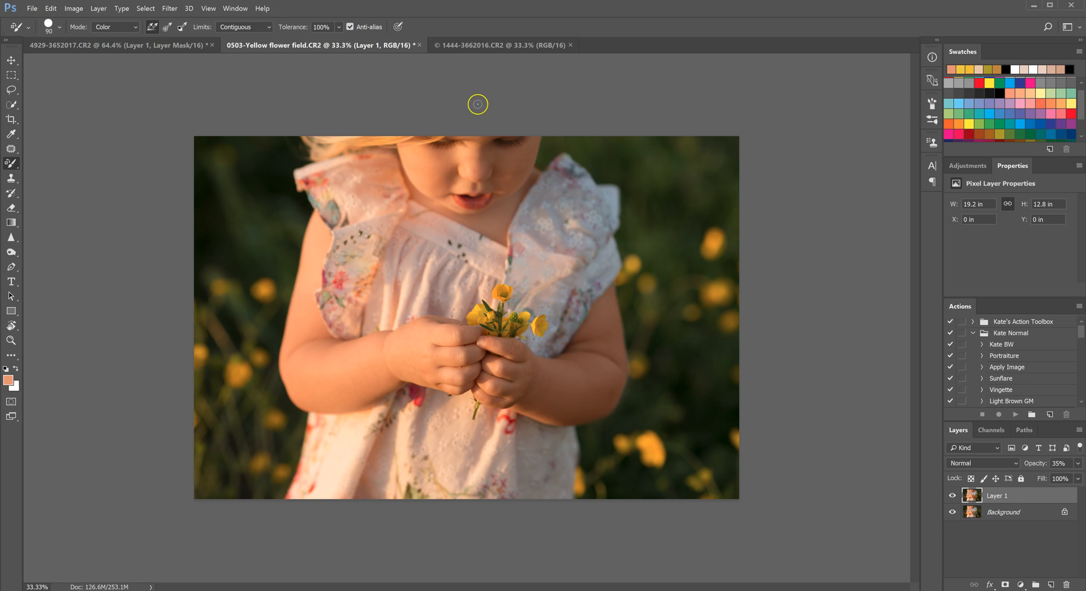
Switch to the photo of the child splashing in the puddle
{"action": "left_click", "coordinate": [497, 46]}
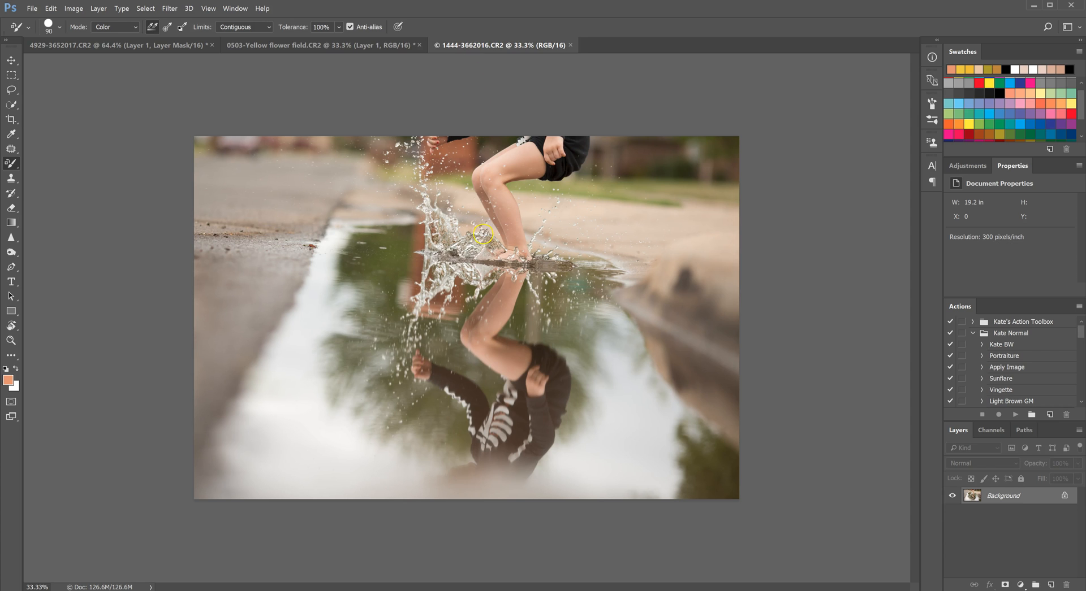
{"action": "mouse_move", "coordinate": [395, 333]}
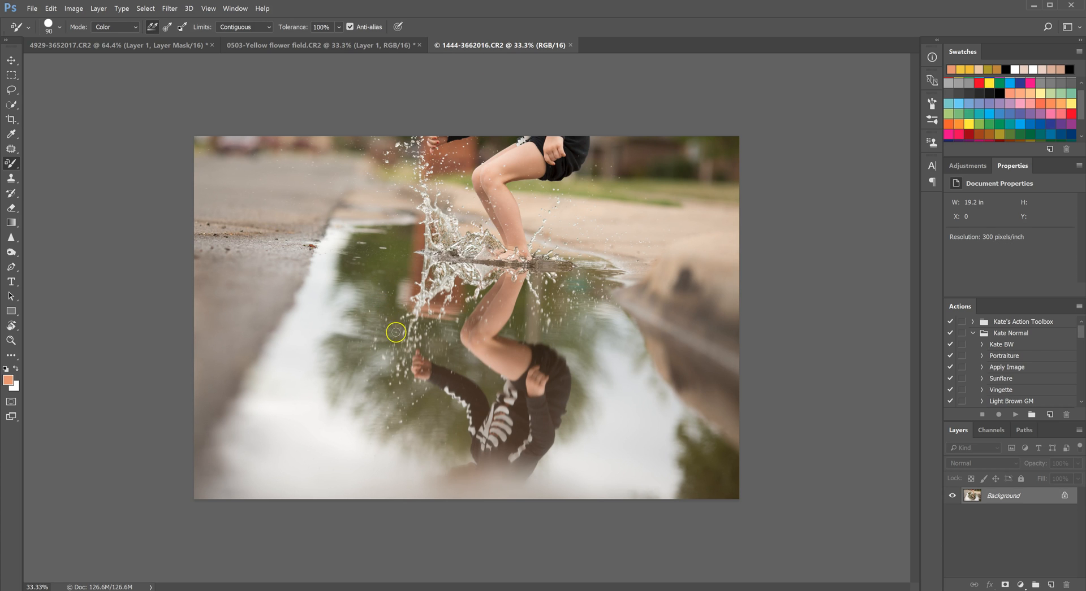
{"action": "mouse_move", "coordinate": [420, 317]}
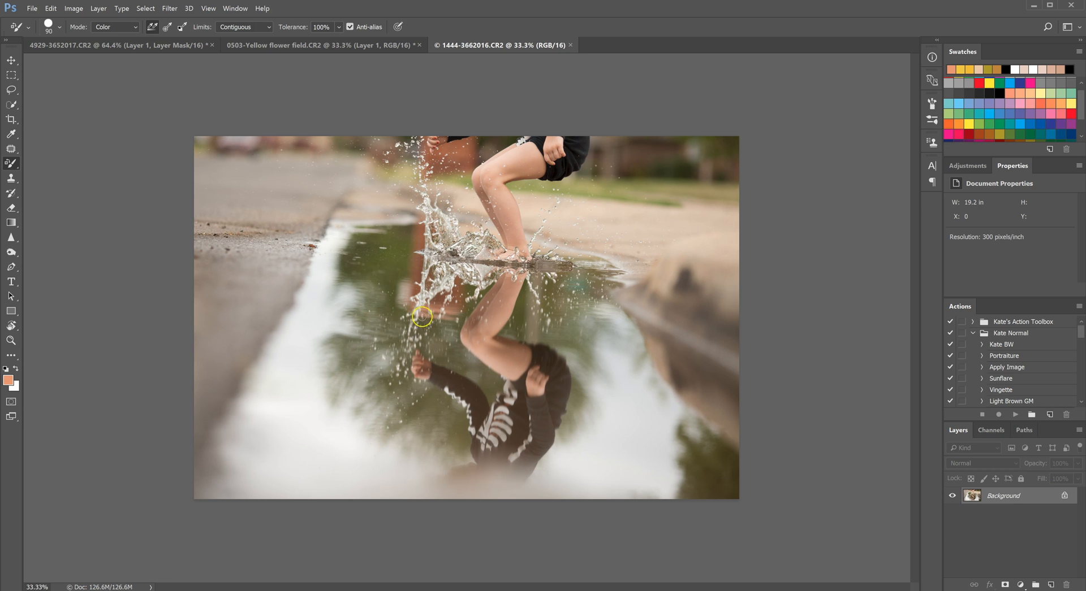
{"action": "mouse_move", "coordinate": [466, 277]}
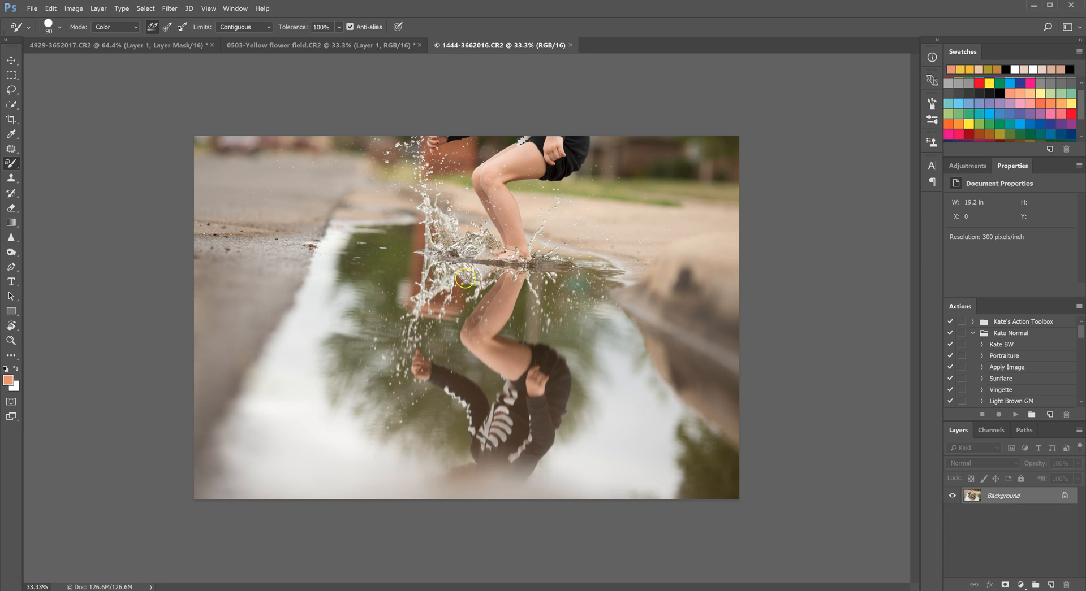
{"action": "mouse_move", "coordinate": [458, 287]}
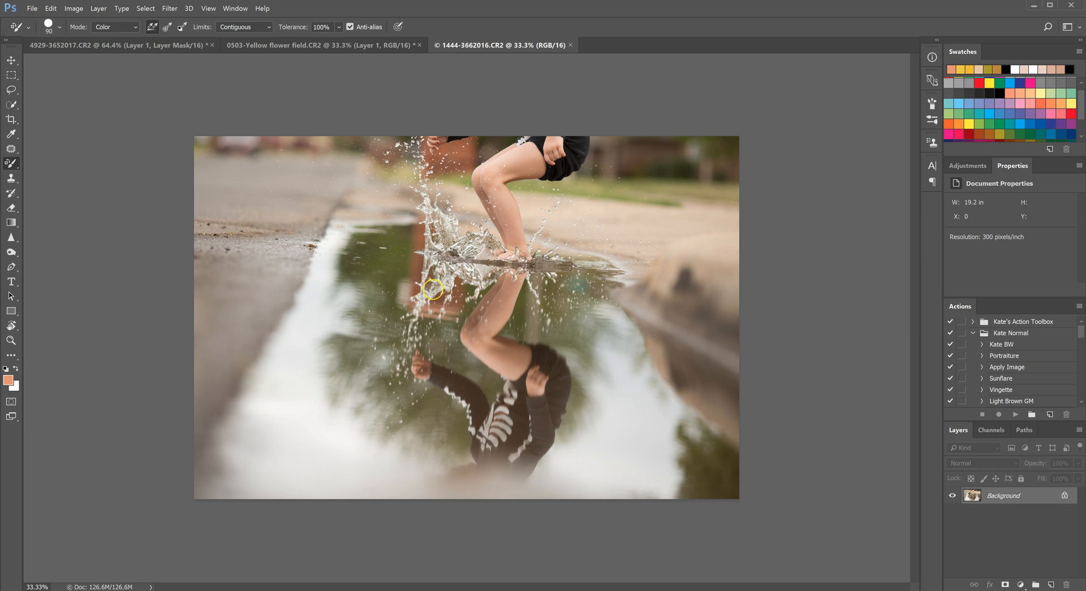
{"action": "mouse_move", "coordinate": [416, 280]}
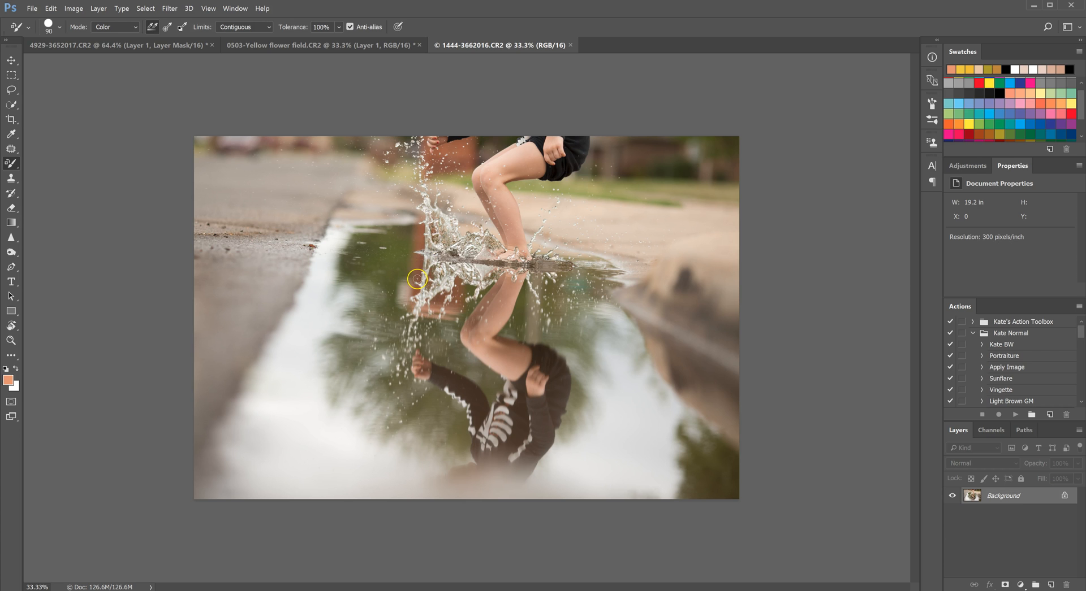
{"action": "mouse_move", "coordinate": [622, 438]}
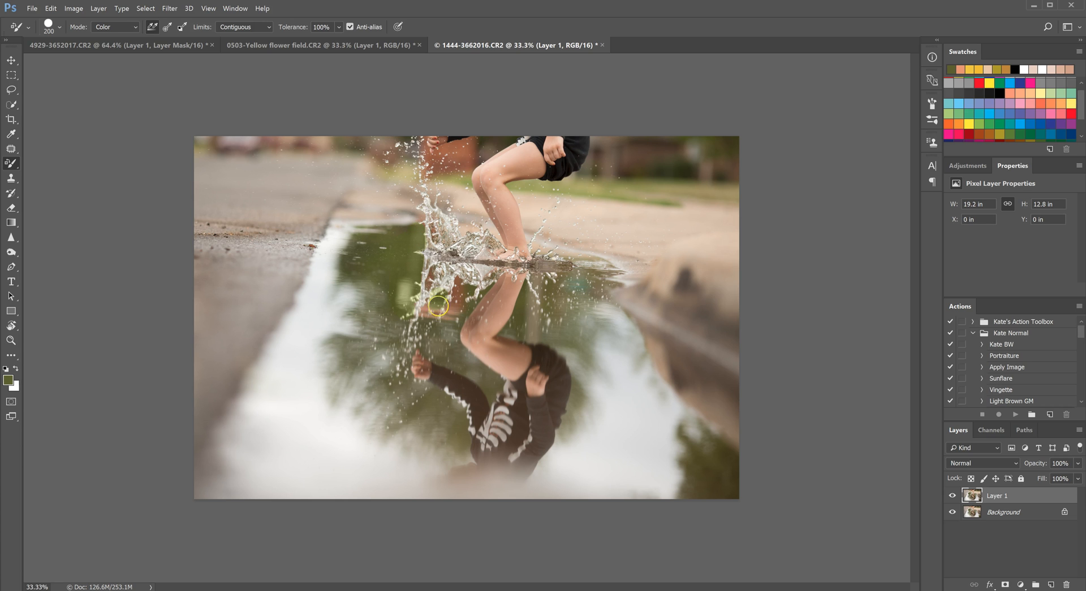
{"action": "mouse_move", "coordinate": [456, 301]}
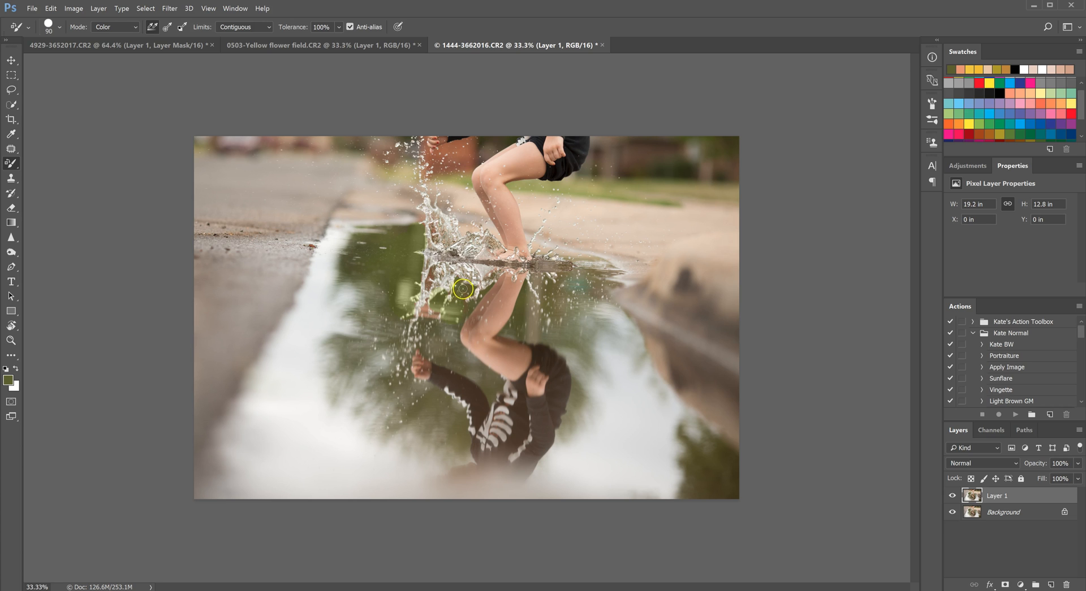
{"action": "mouse_move", "coordinate": [443, 320]}
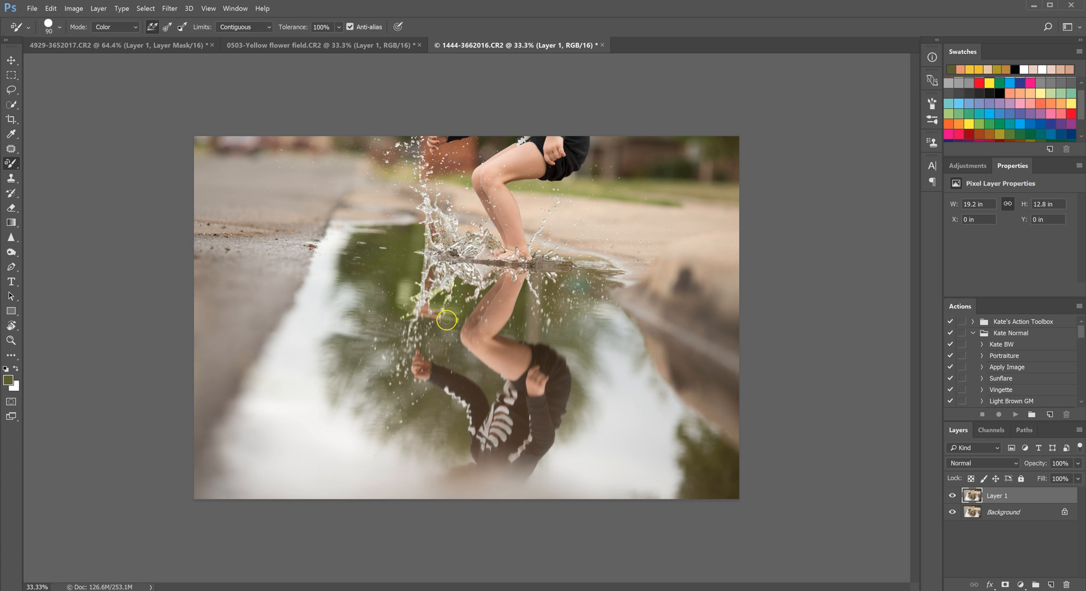
{"action": "mouse_move", "coordinate": [425, 307]}
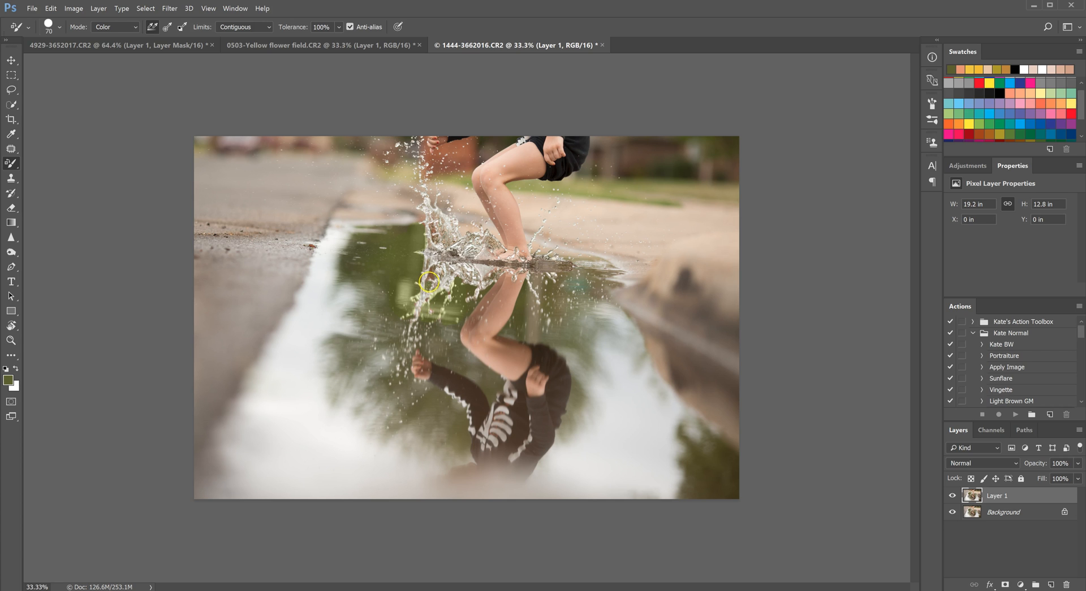
{"action": "mouse_move", "coordinate": [426, 265]}
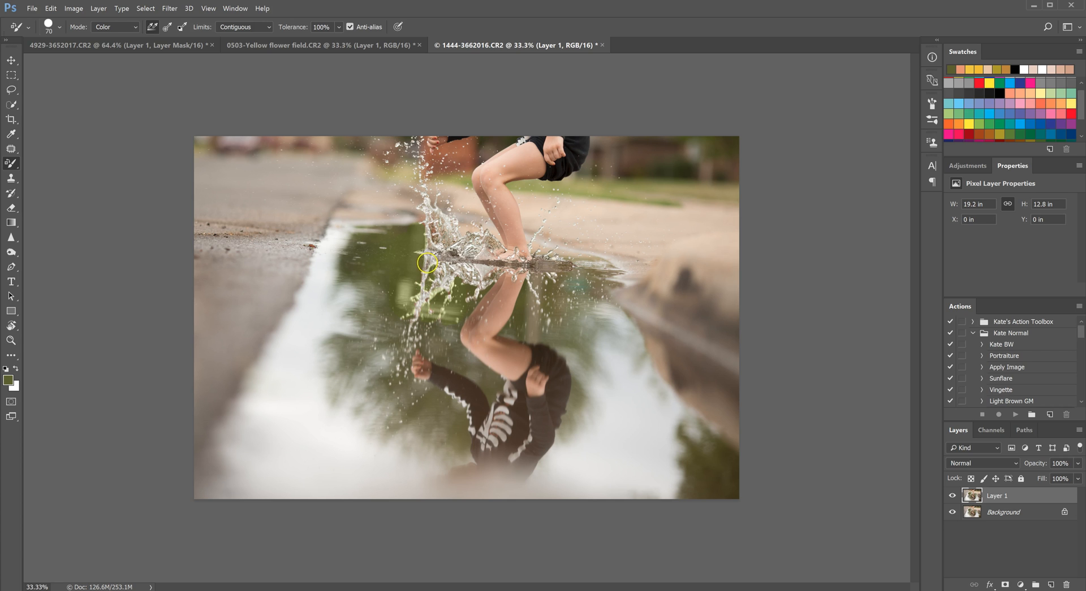
{"action": "mouse_move", "coordinate": [435, 237]}
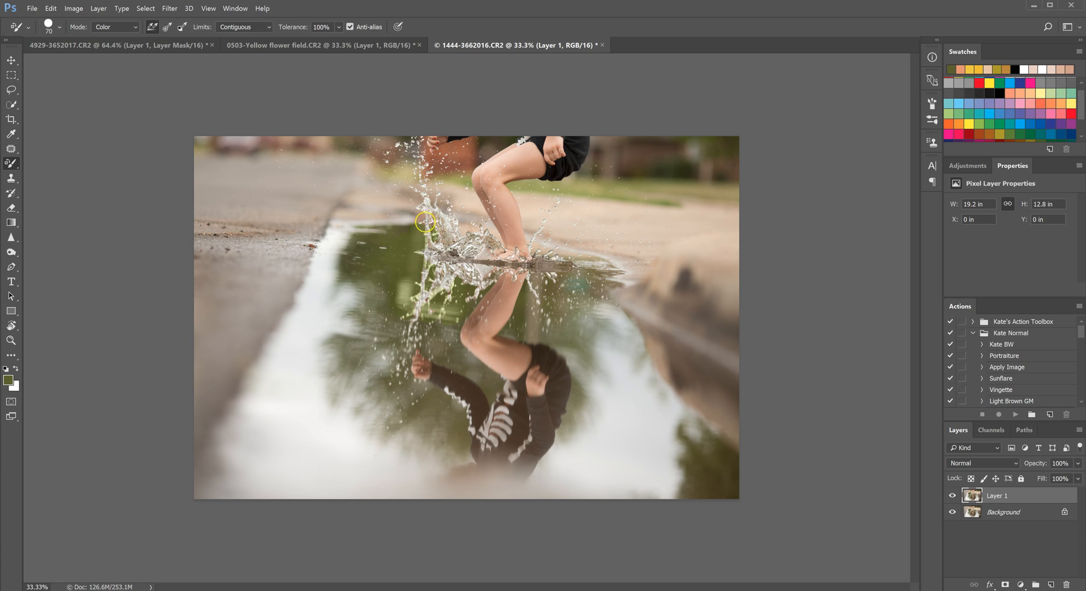
{"action": "mouse_move", "coordinate": [431, 228]}
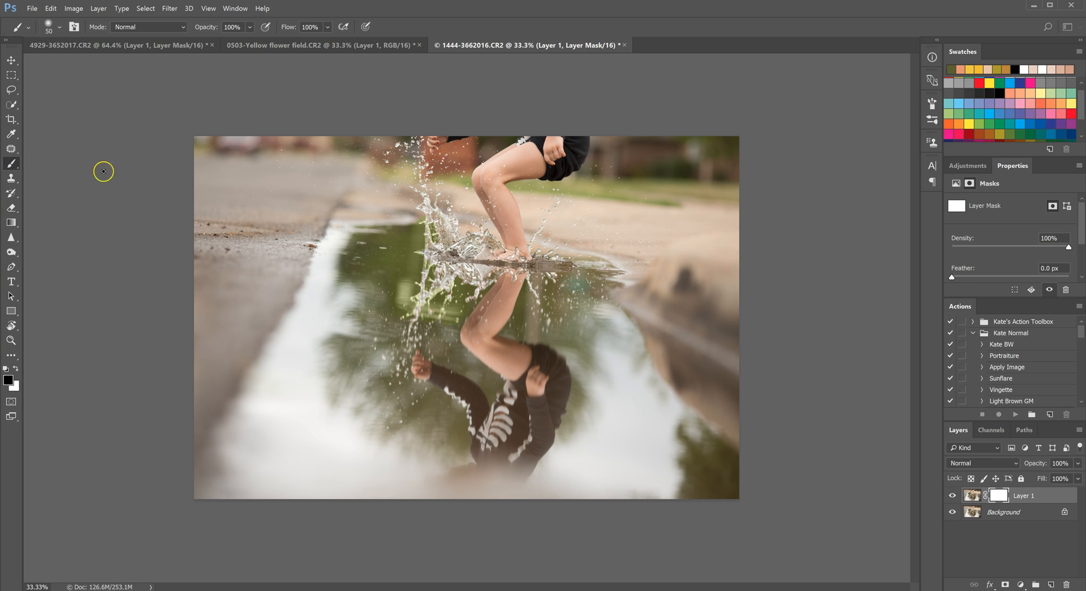
{"action": "mouse_move", "coordinate": [417, 223]}
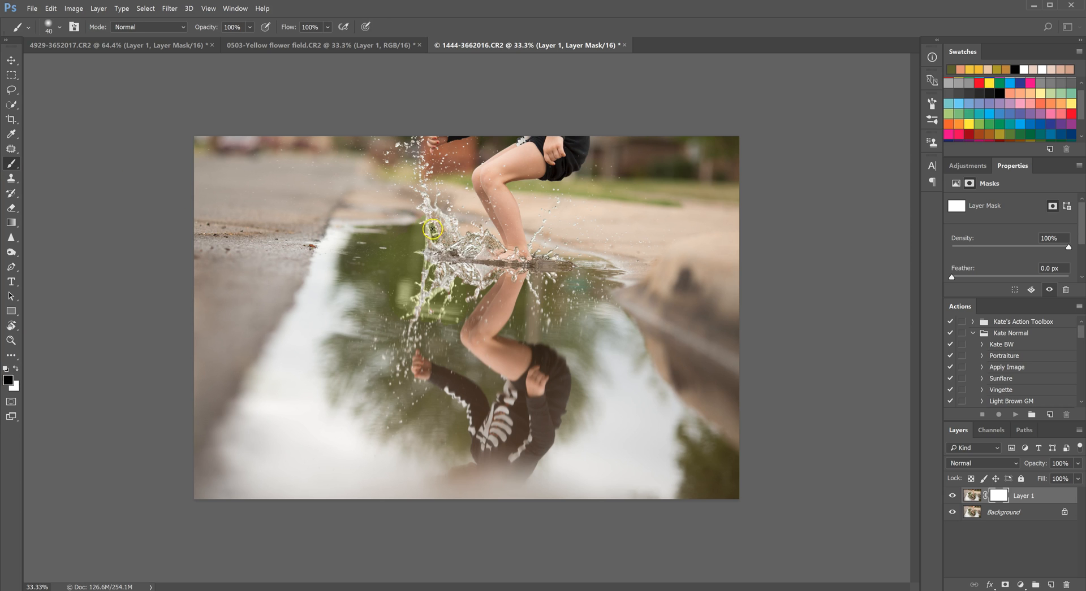
Enlarge the brush with ] for masking the splash
{"action": "key", "text": "]"}
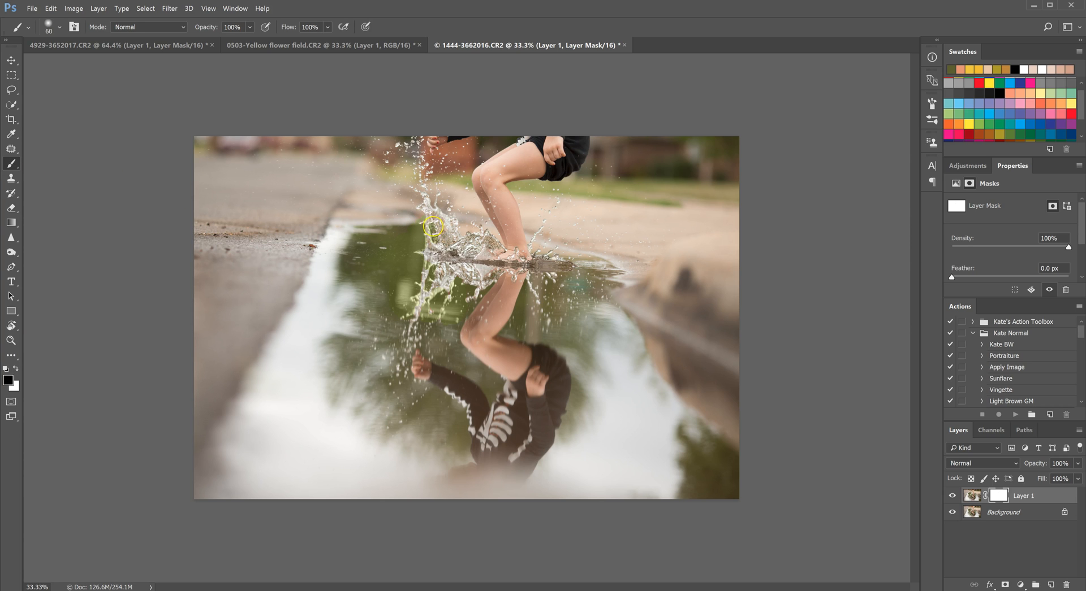
{"action": "mouse_move", "coordinate": [429, 279]}
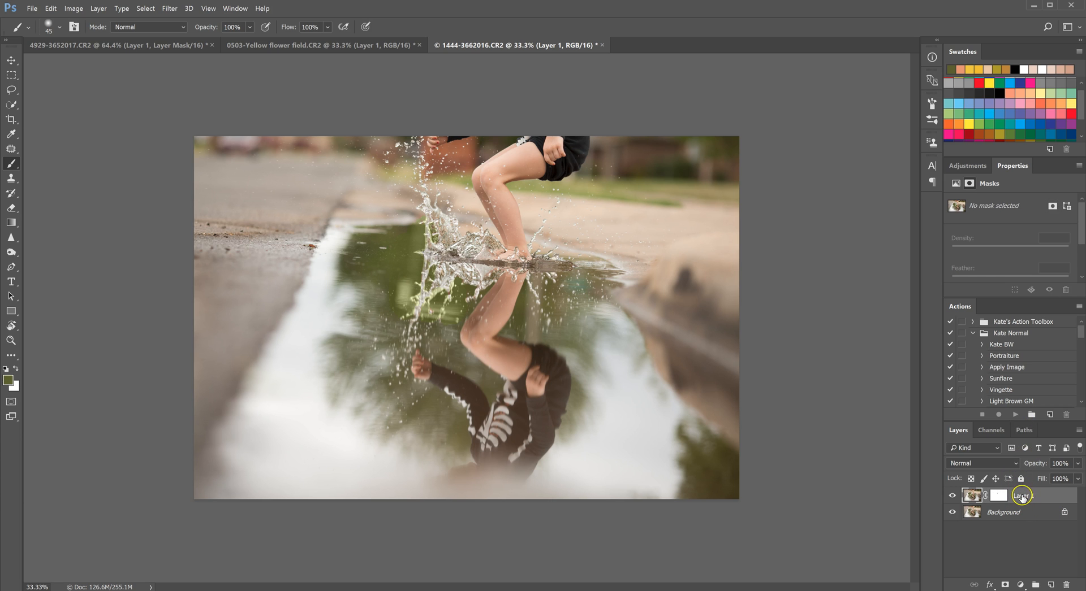
Target Layer 1's pixel thumbnail and select the Healing Brush Tool
{"action": "left_click", "coordinate": [997, 388]}
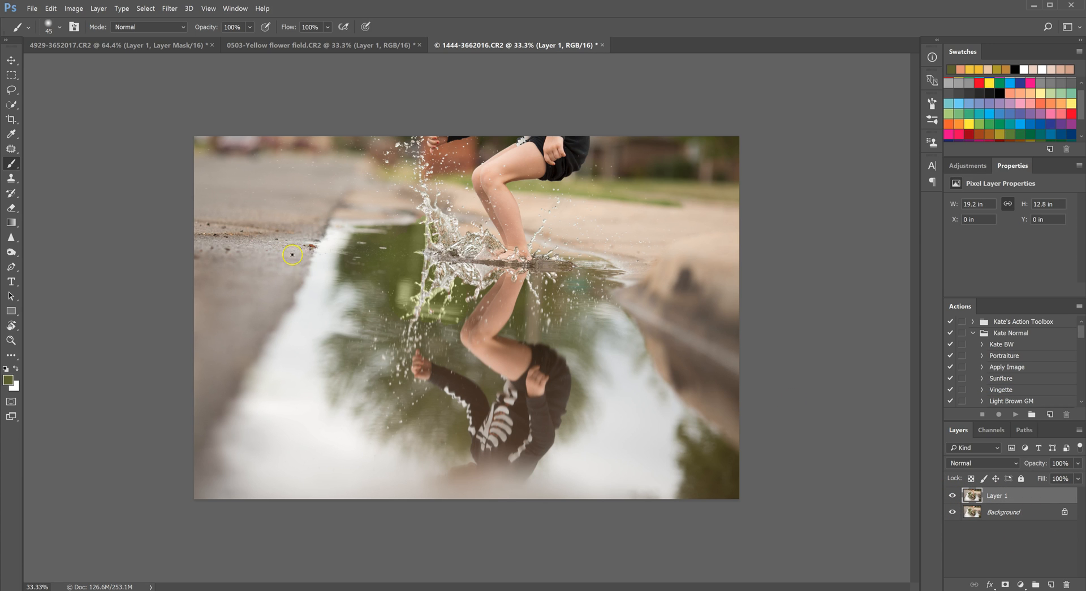
{"action": "mouse_move", "coordinate": [26, 152]}
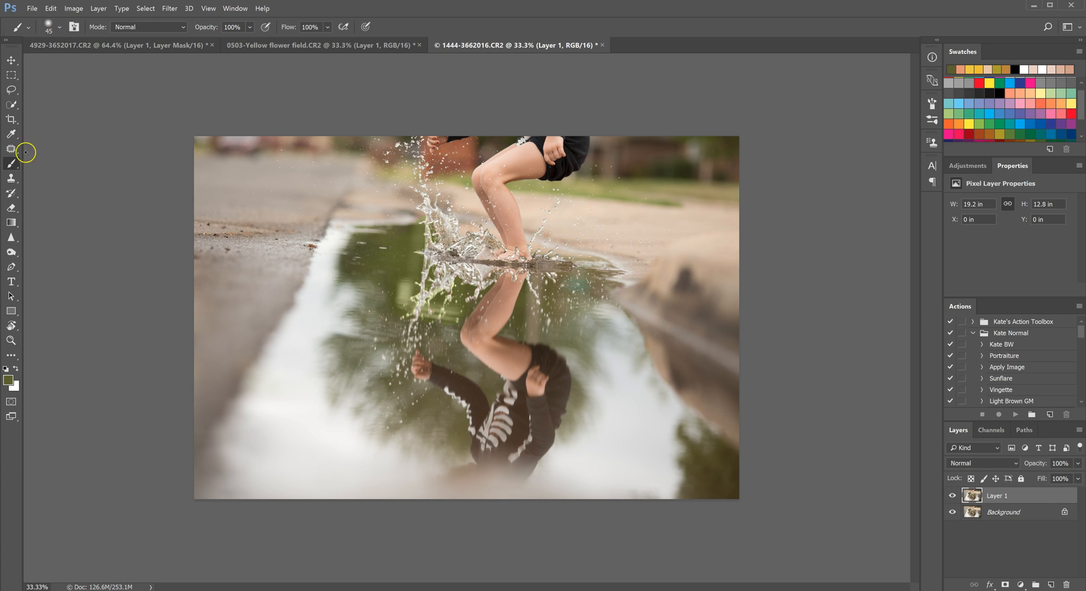
{"action": "left_click", "coordinate": [11, 148]}
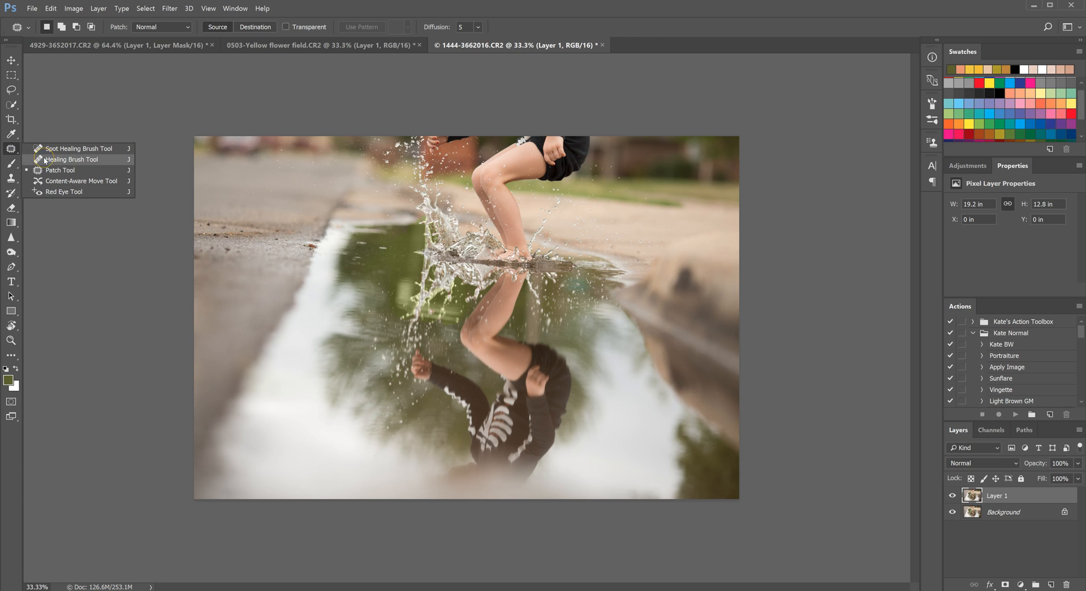
{"action": "left_click", "coordinate": [70, 160]}
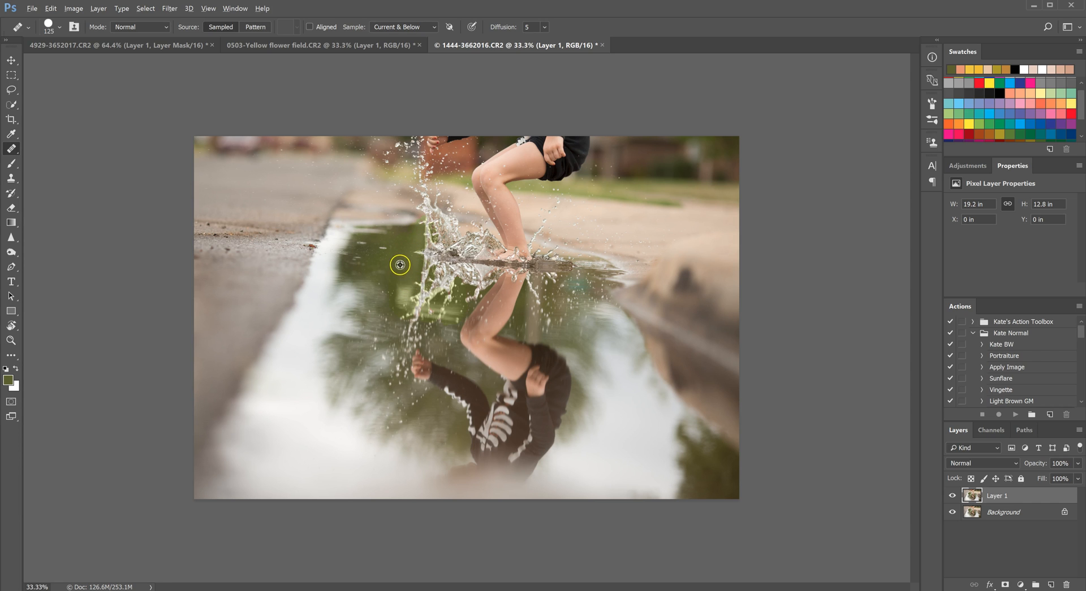
{"action": "mouse_move", "coordinate": [398, 301]}
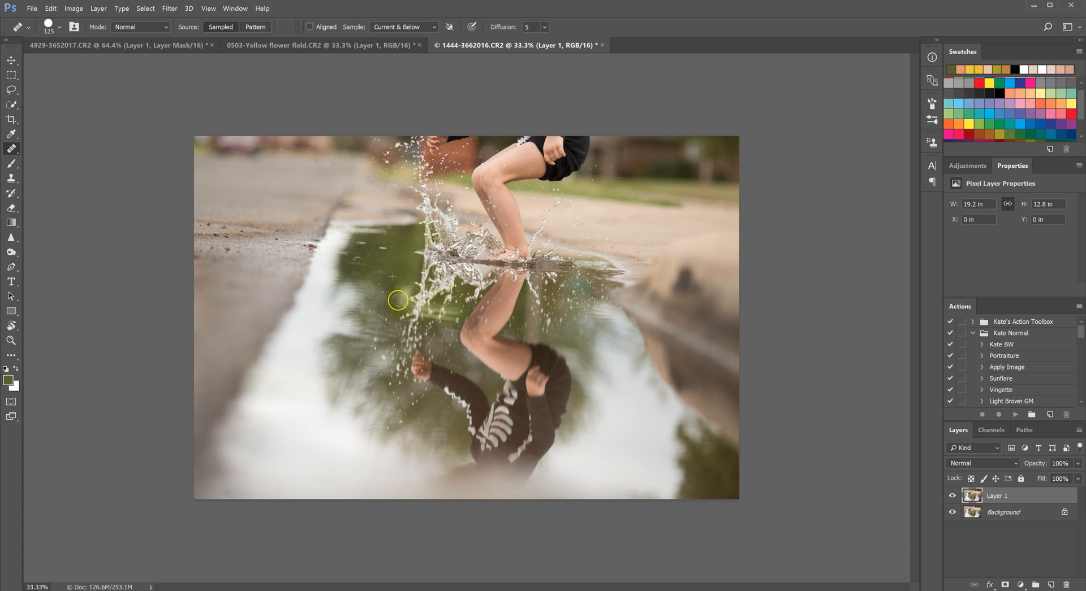